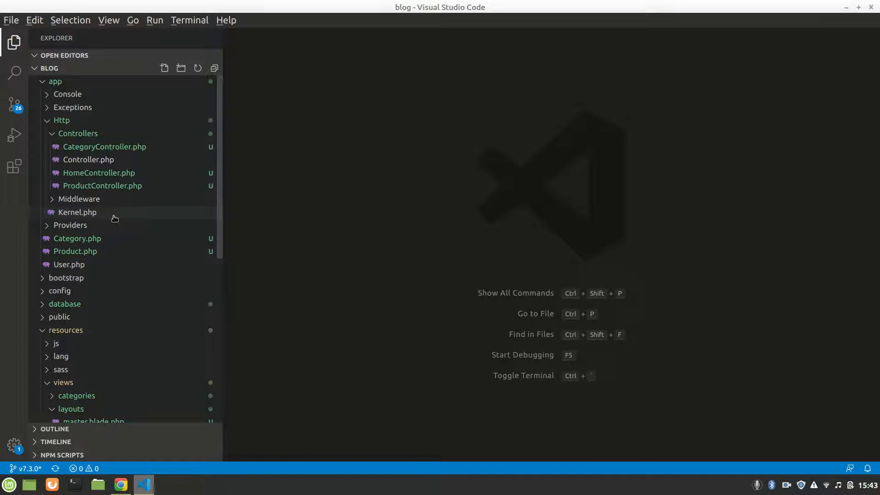
In Chrome, view the products list and reopen the empty add-product form.
{"action": "left_click", "coordinate": [121, 484]}
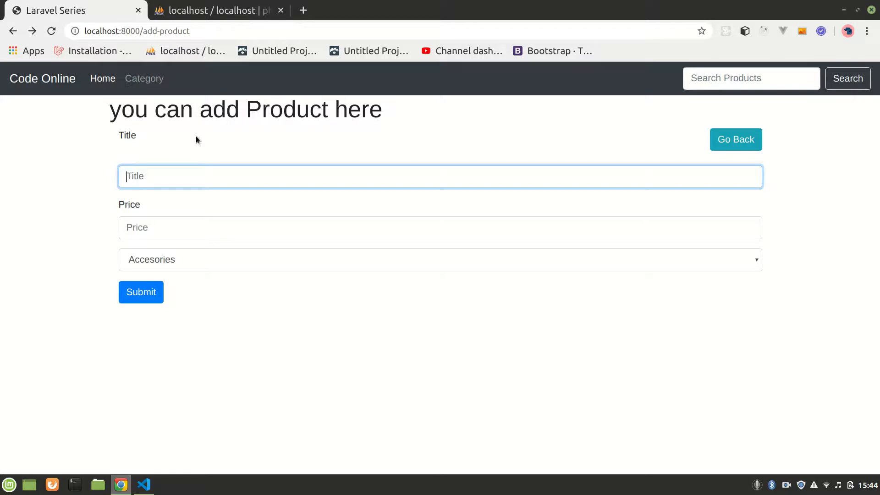
{"action": "mouse_move", "coordinate": [741, 136]}
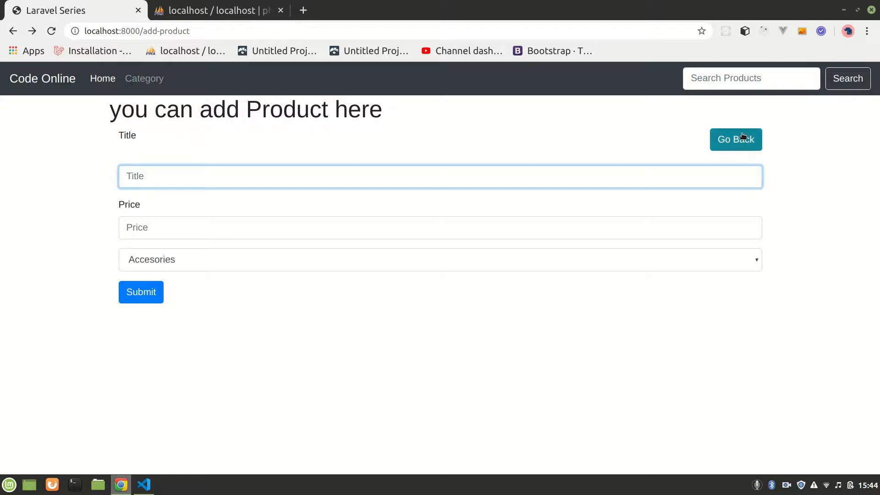
{"action": "left_click", "coordinate": [736, 139]}
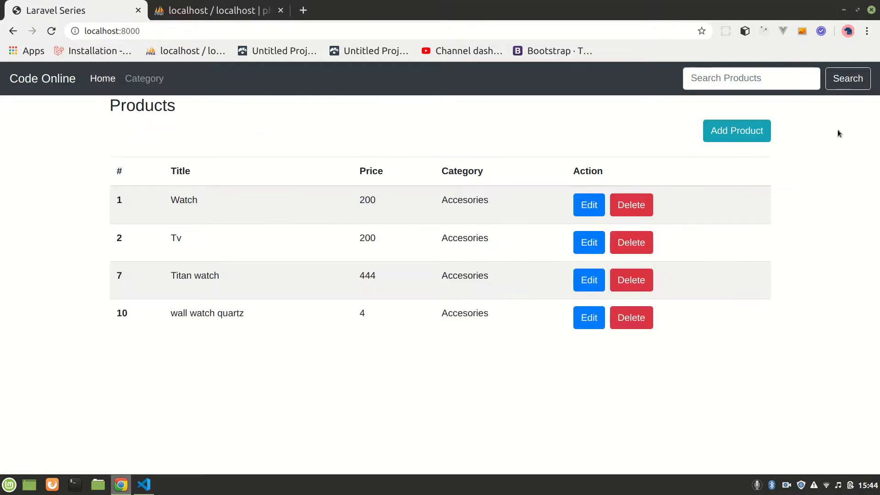
{"action": "left_click", "coordinate": [737, 131]}
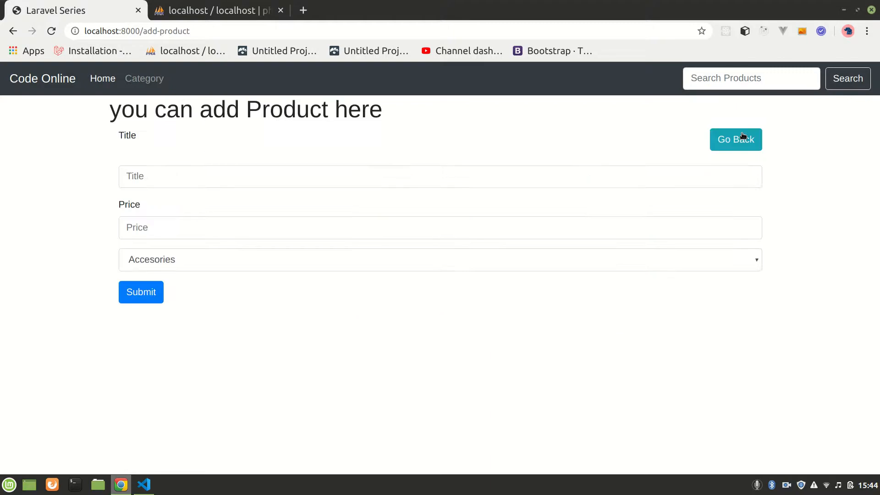
{"action": "mouse_move", "coordinate": [347, 141]}
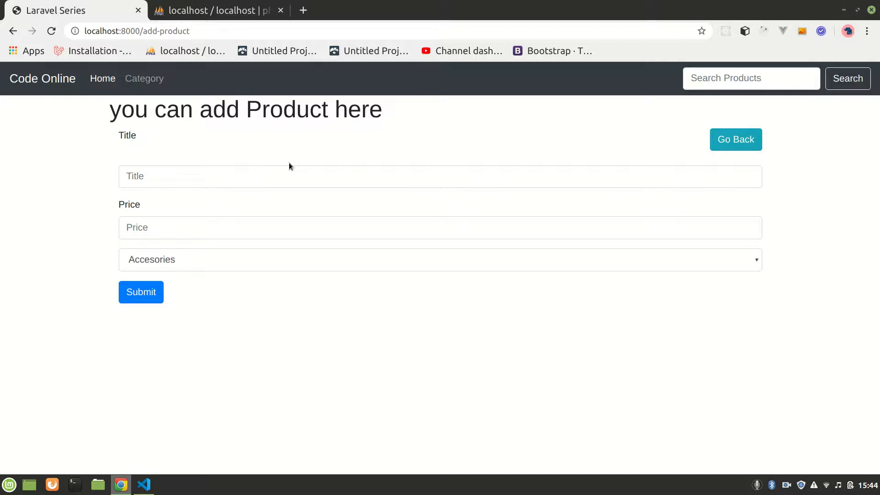
In ProductController's store method, validate title as 'required|min:3'.
{"action": "left_click", "coordinate": [144, 485]}
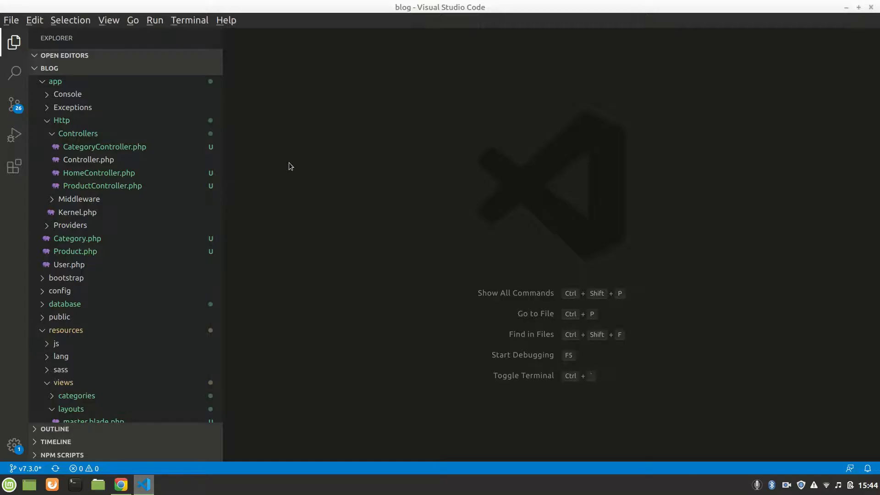
{"action": "mouse_move", "coordinate": [322, 153]}
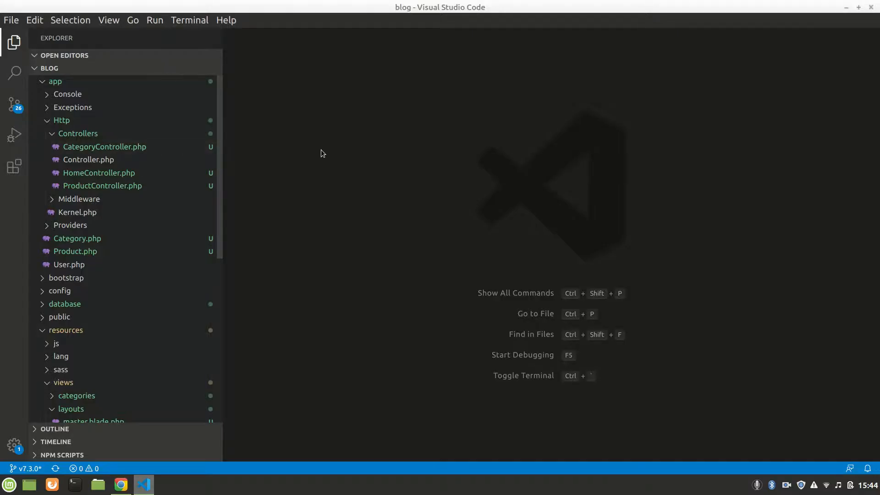
{"action": "double_click", "coordinate": [102, 186]}
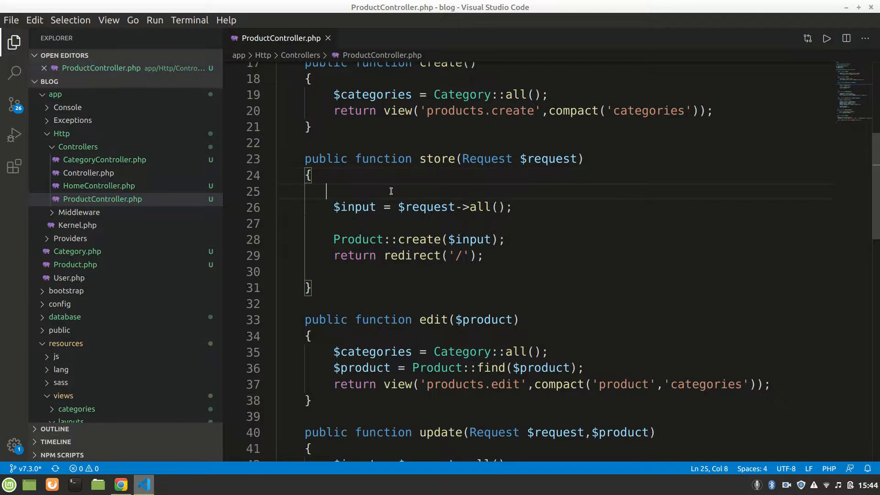
{"action": "type", "text": "$request"}
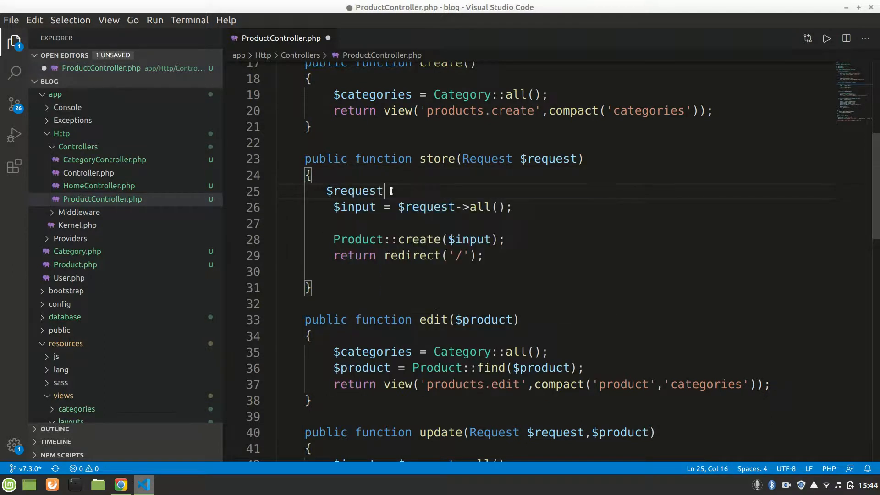
{"action": "type", "text": "->val"}
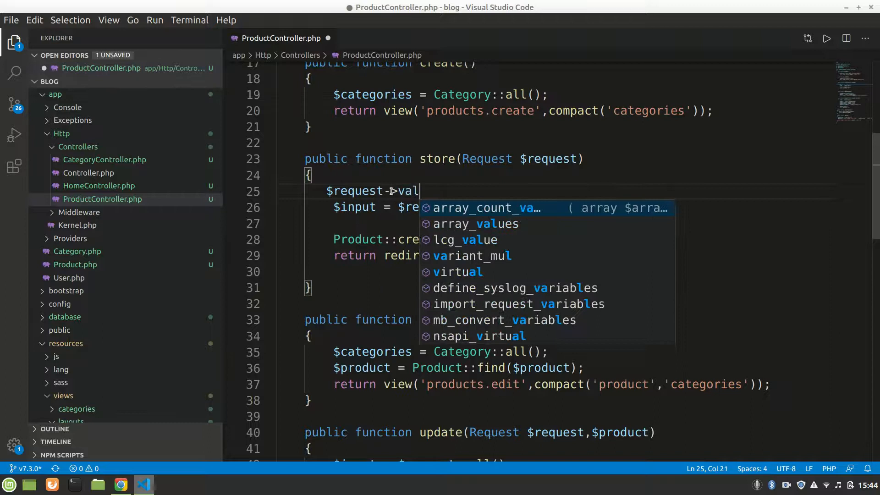
{"action": "type", "text": "idate"}
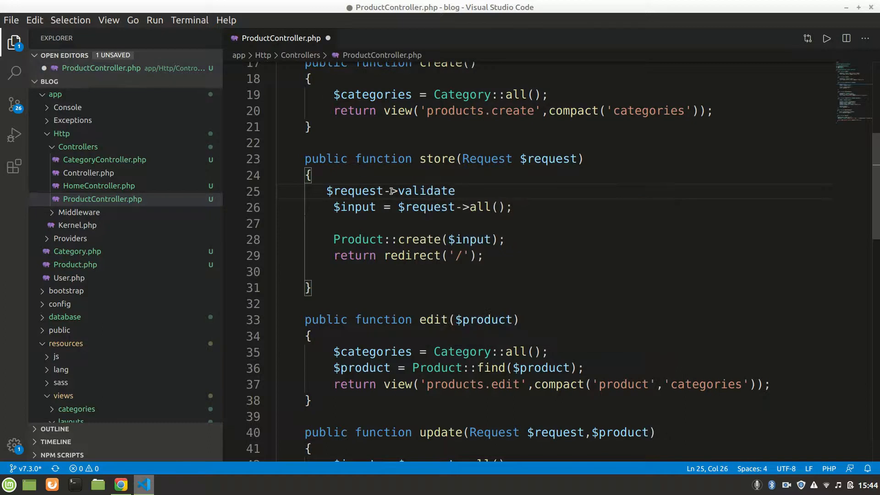
{"action": "type", "text": "(["}
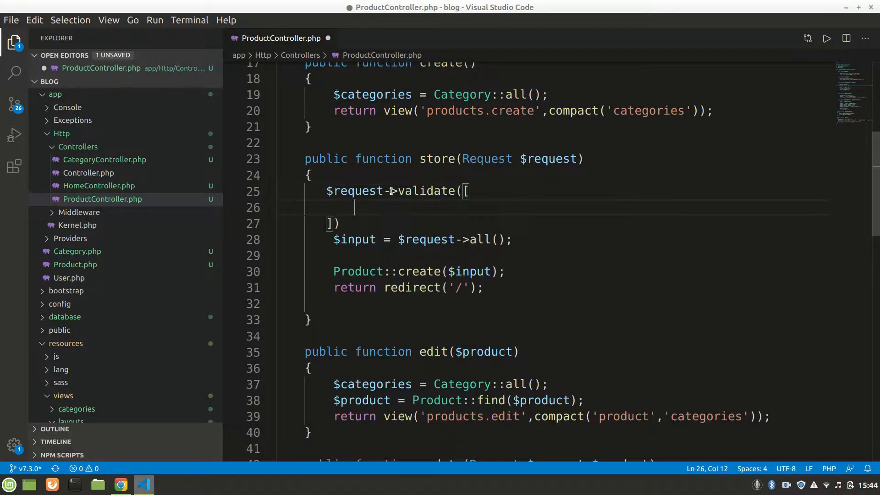
{"action": "type", "text": "'ti"}
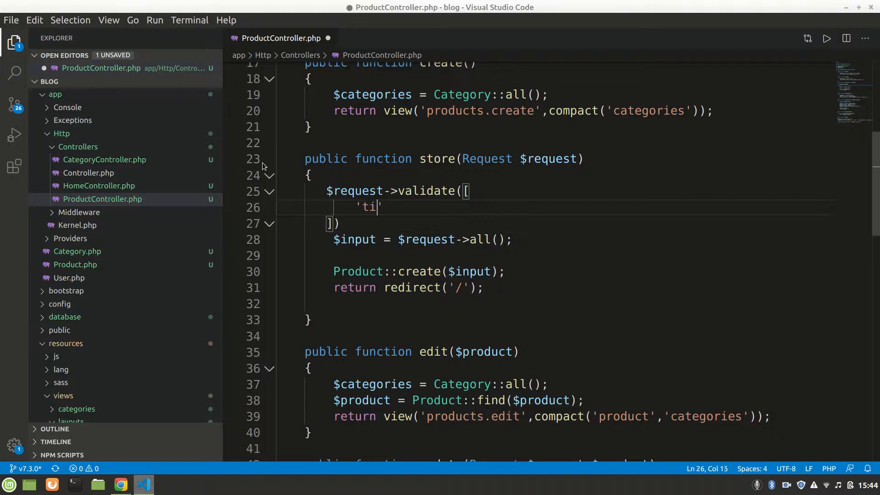
{"action": "type", "text": "tle' ="}
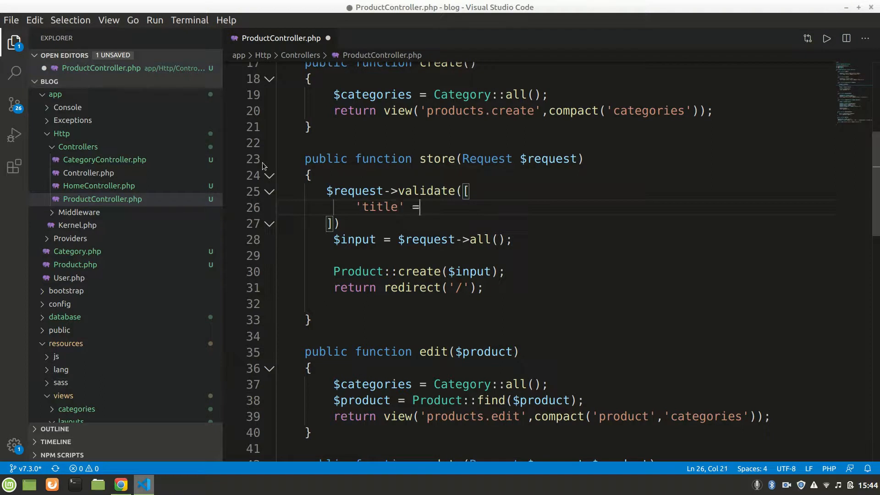
{"action": "type", "text": "> ''"}
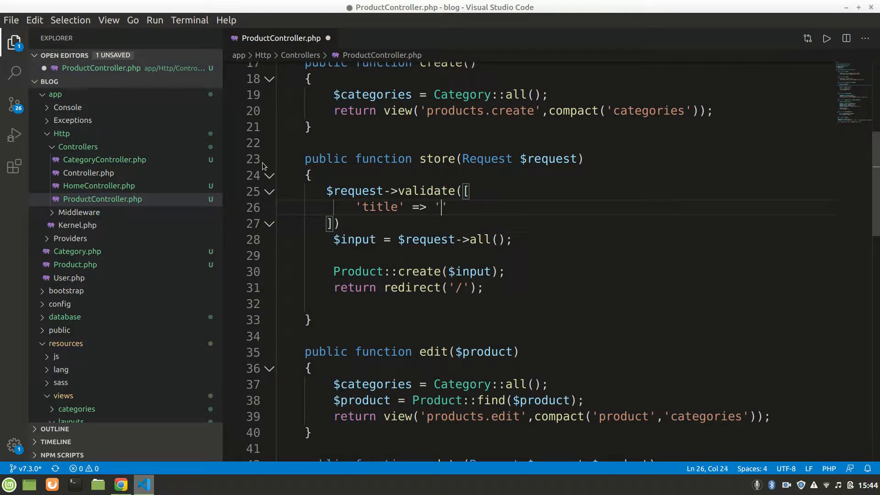
{"action": "type", "text": "required"}
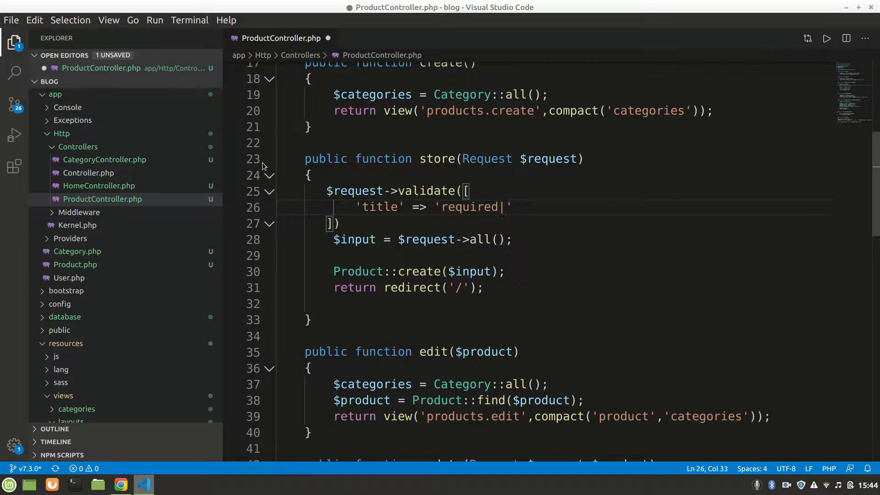
{"action": "type", "text": "|min:"}
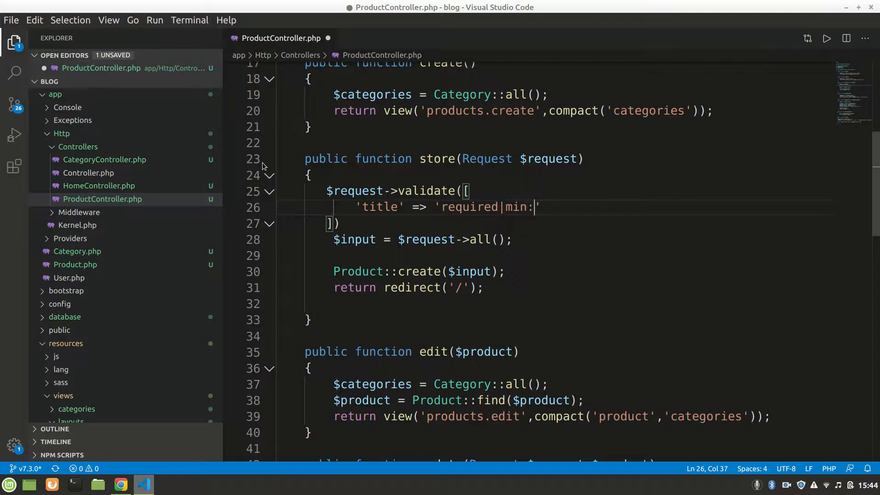
{"action": "type", "text": "3"}
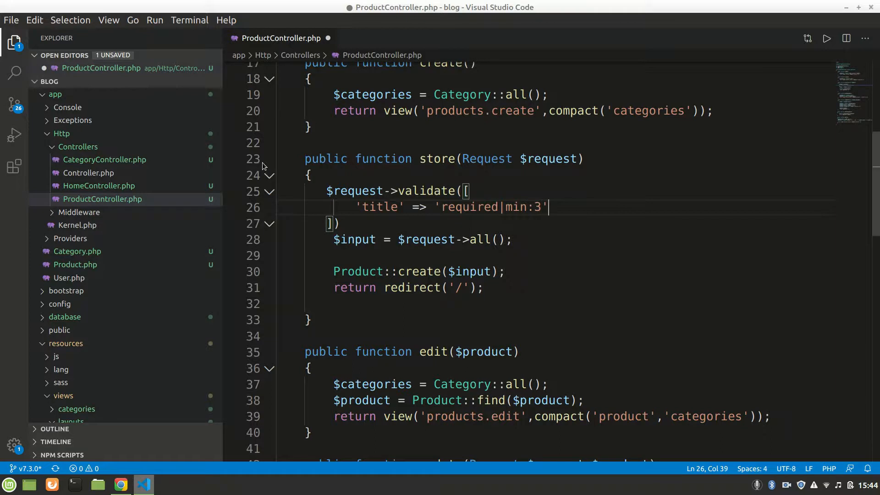
Add the 'price' => 'required' rule and save the controller.
{"action": "type", "text": ","}
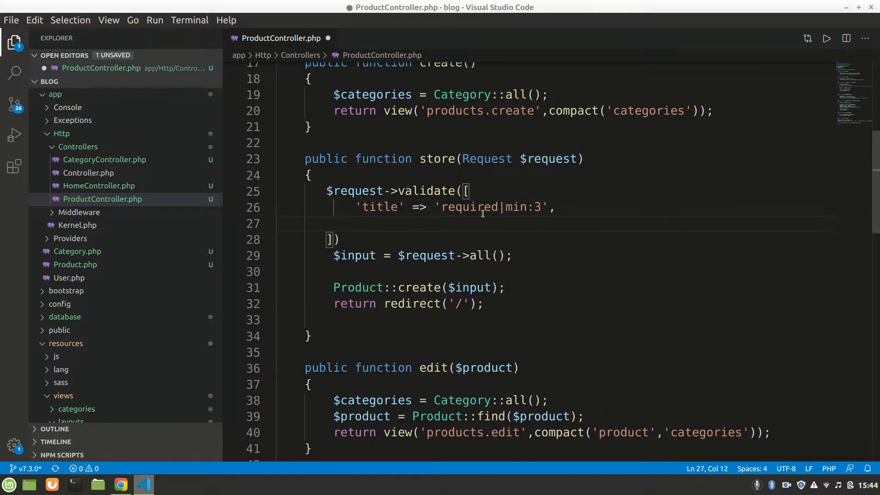
{"action": "type", "text": "''"}
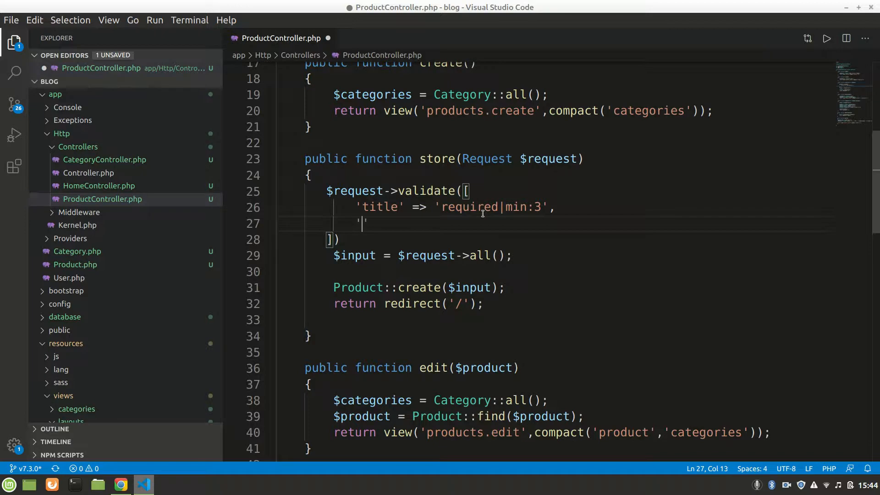
{"action": "type", "text": "price"}
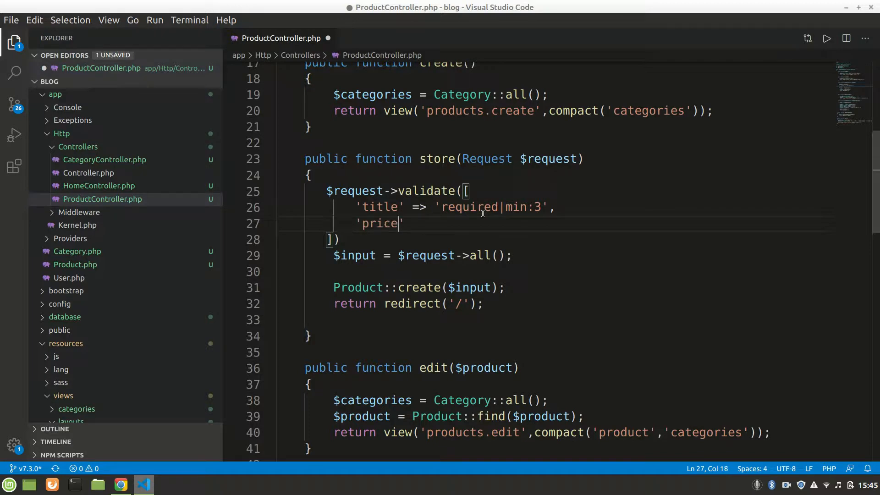
{"action": "type", "text": "=?"}
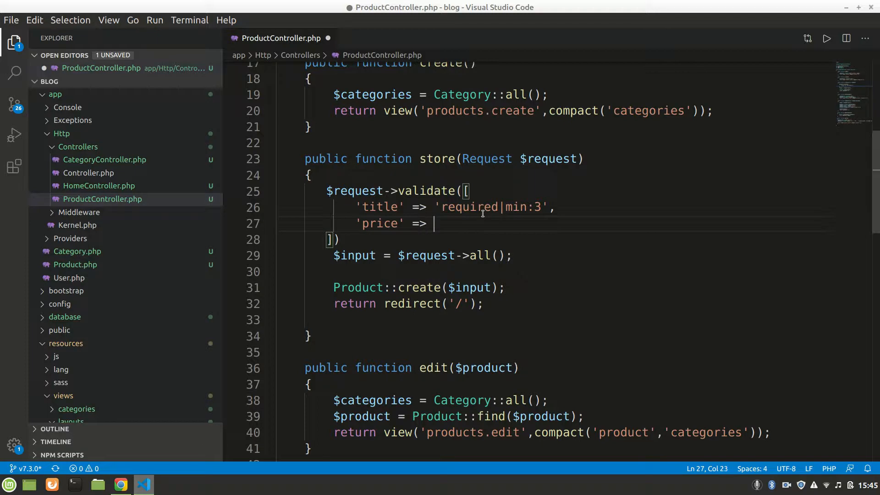
{"action": "type", "text": "'required'"}
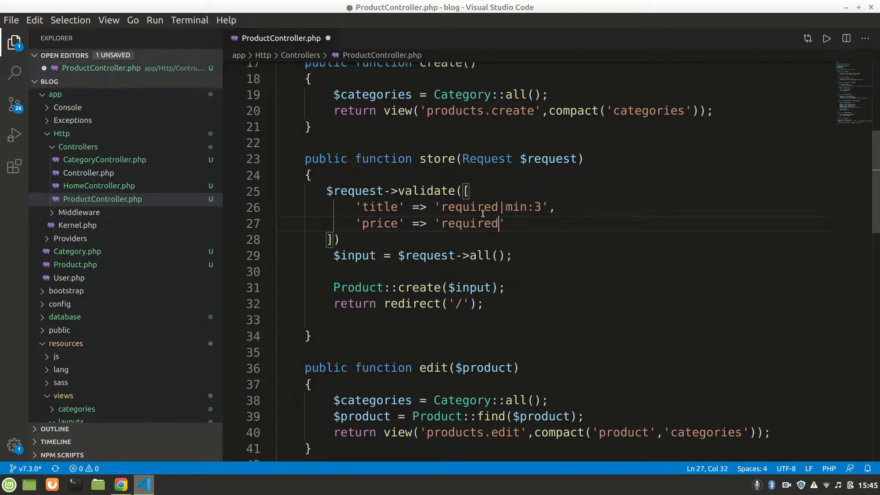
{"action": "key", "text": "Ctrl+s"}
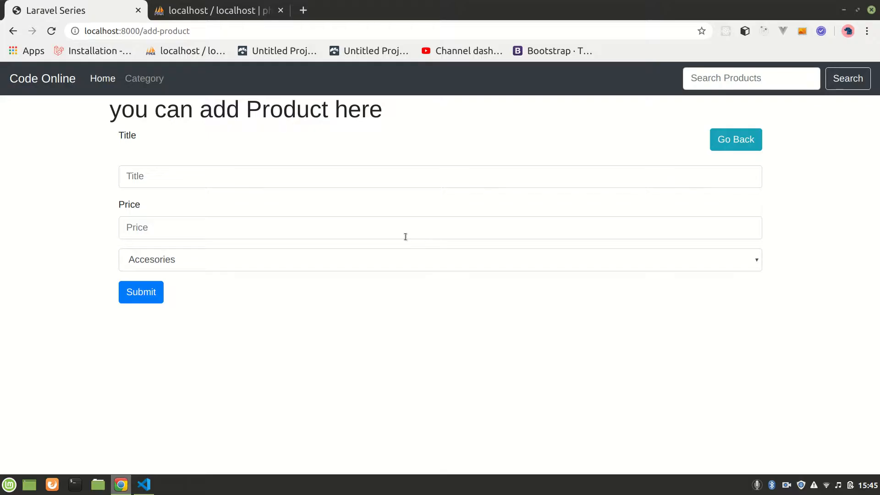
Submit a title-only product ('hsjkfhsd'), confirm the list is unchanged, and reopen the form.
{"action": "left_click", "coordinate": [283, 177]}
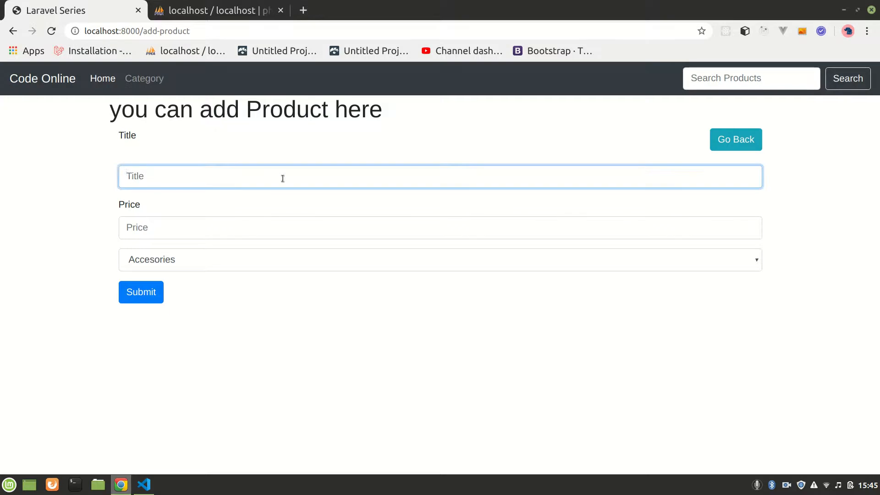
{"action": "type", "text": "hsjkfhsd"}
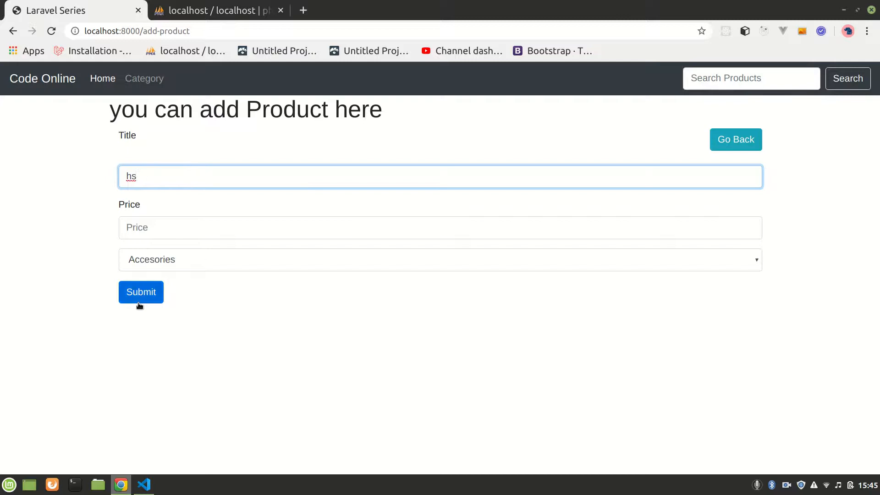
{"action": "left_click", "coordinate": [141, 293]}
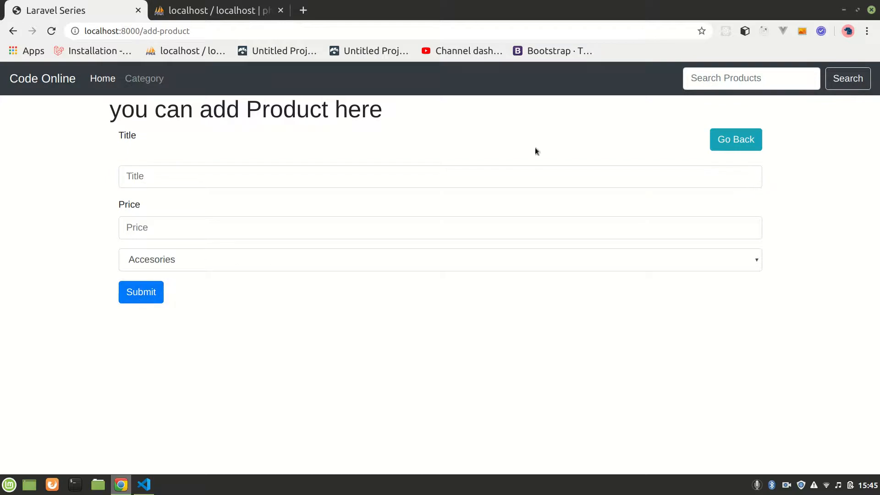
{"action": "left_click", "coordinate": [736, 140]}
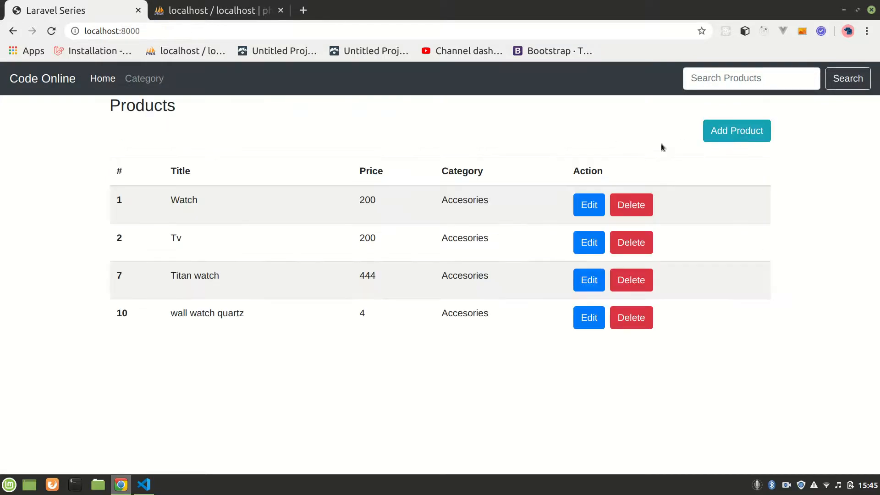
{"action": "left_click", "coordinate": [737, 131]}
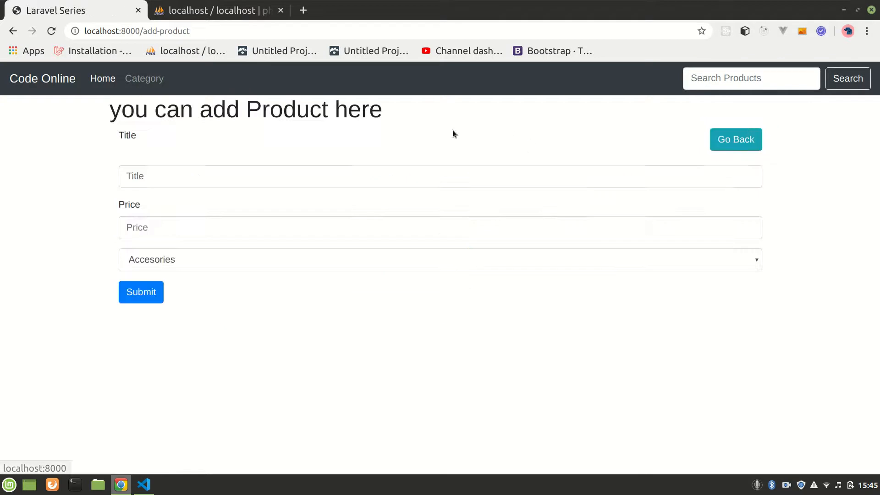
Open master.blade.php and insert a blank line above the content container div.
{"action": "left_click", "coordinate": [144, 485]}
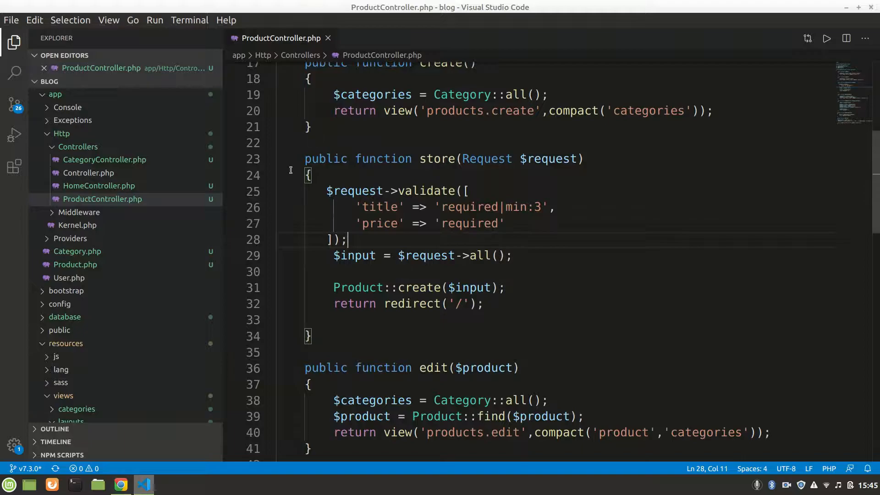
{"action": "scroll", "scroll_direction": "down", "scroll_amount": 3}
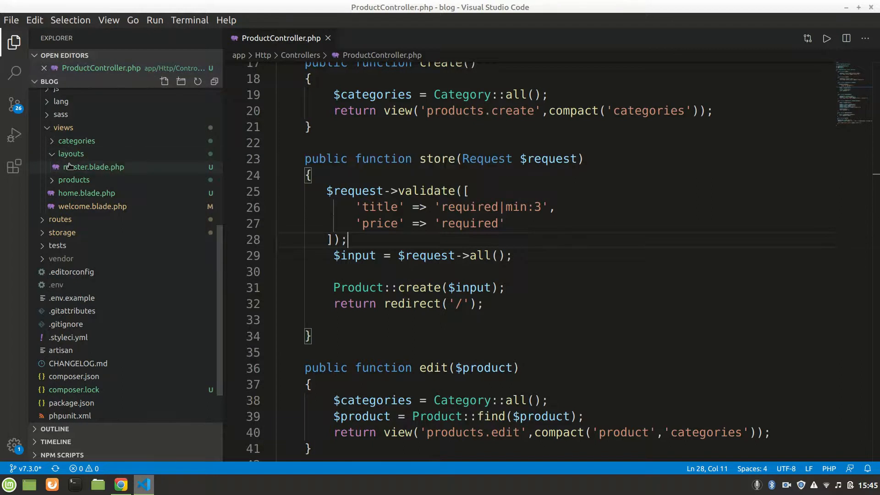
{"action": "left_click", "coordinate": [95, 167]}
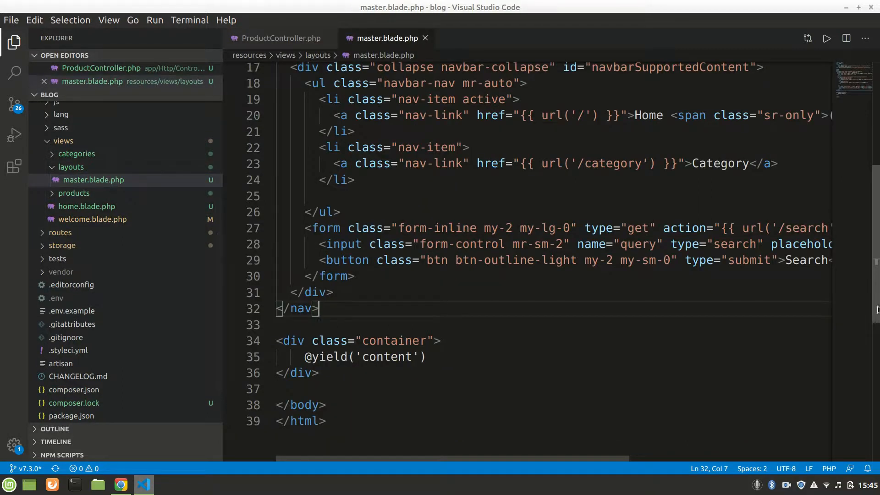
{"action": "left_click", "coordinate": [576, 304]}
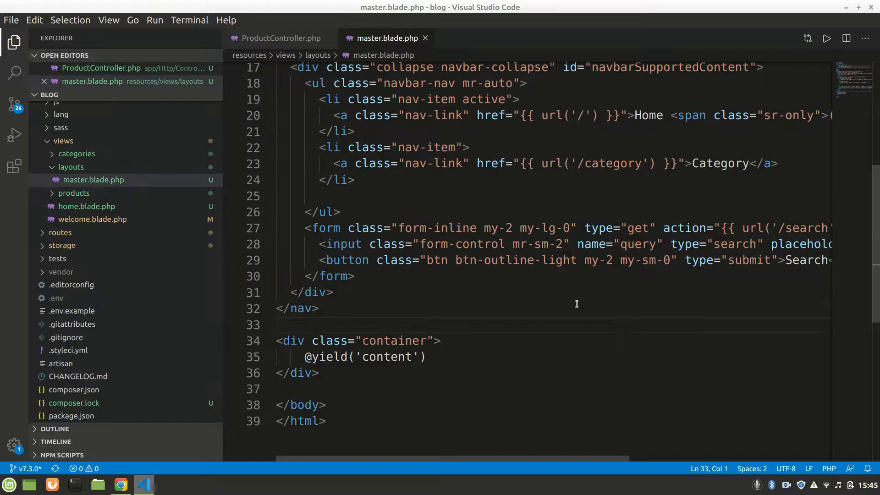
{"action": "left_click", "coordinate": [326, 373]}
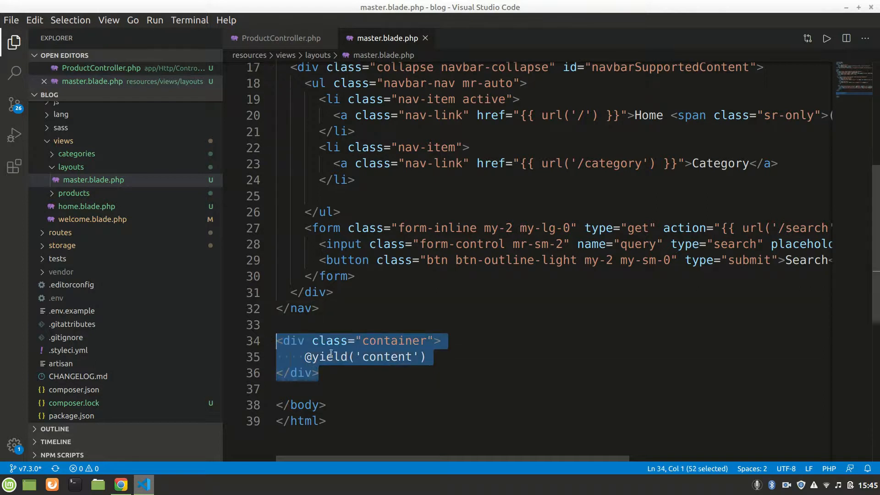
{"action": "left_click", "coordinate": [338, 316]}
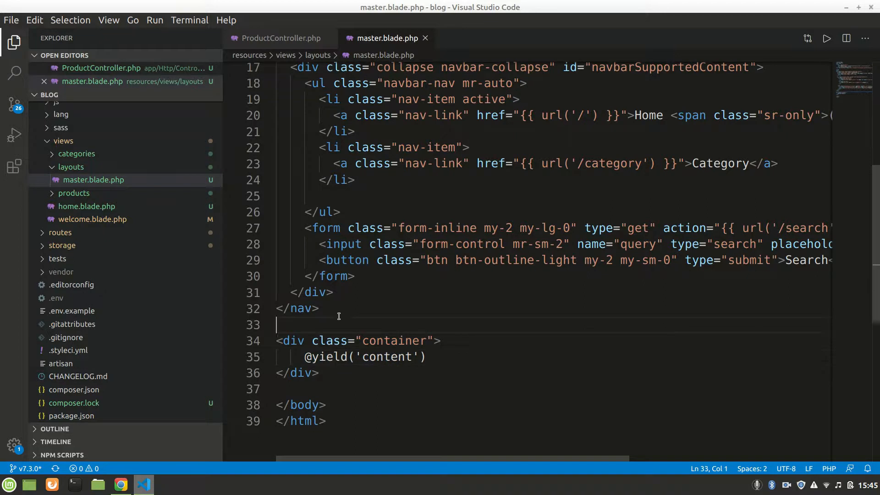
{"action": "left_click", "coordinate": [337, 308]}
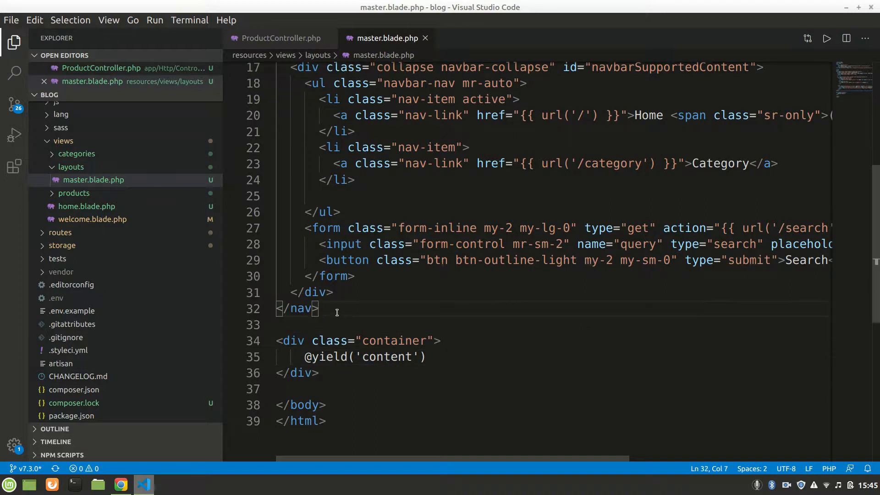
{"action": "left_click", "coordinate": [374, 320]}
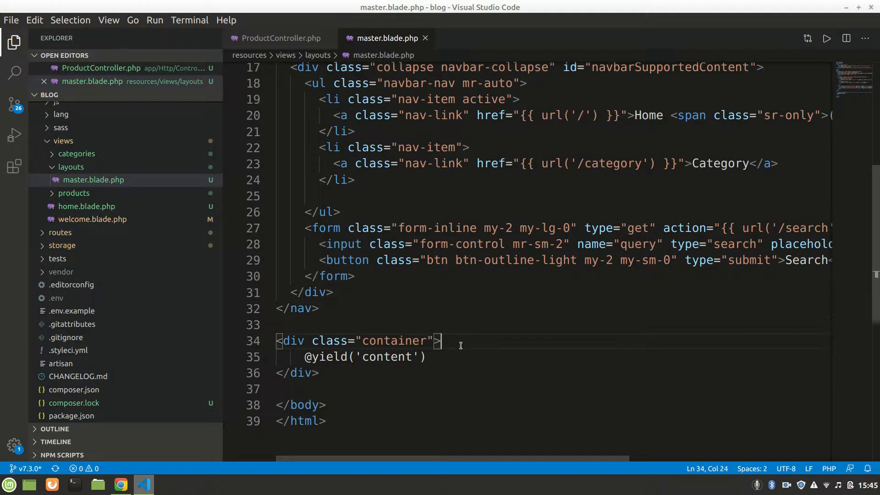
{"action": "key", "text": "Enter"}
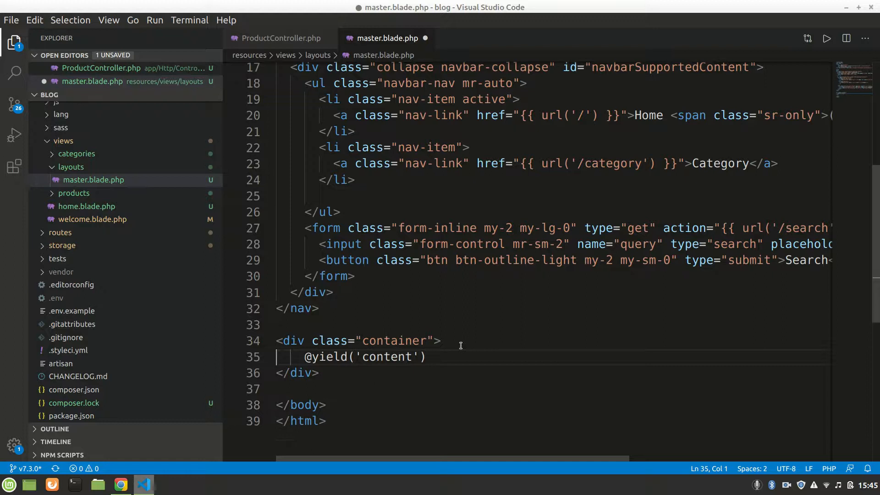
{"action": "left_click", "coordinate": [373, 325]}
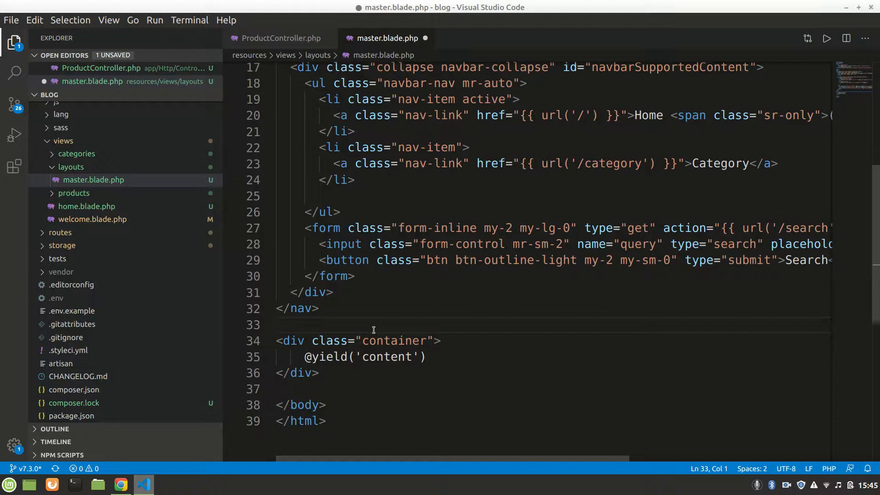
{"action": "left_click", "coordinate": [120, 484]}
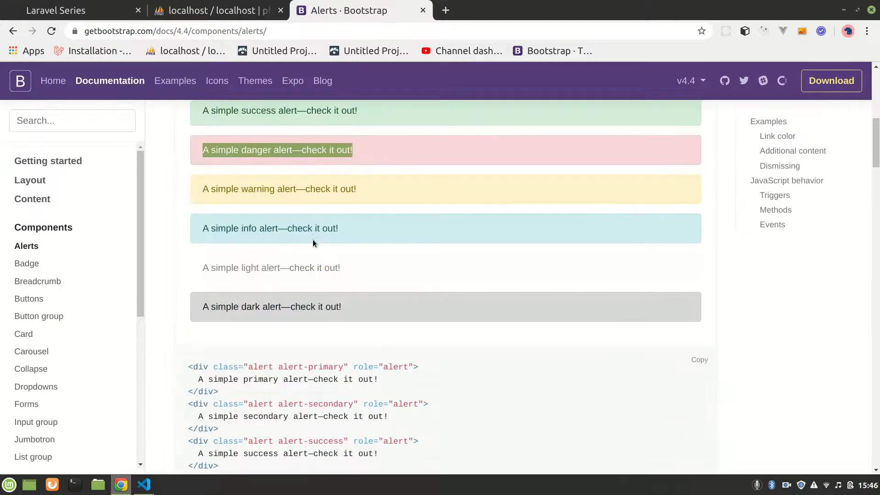
Scroll to Bootstrap's alert-danger example and select its markup.
{"action": "scroll", "scroll_direction": "down", "scroll_amount": 3}
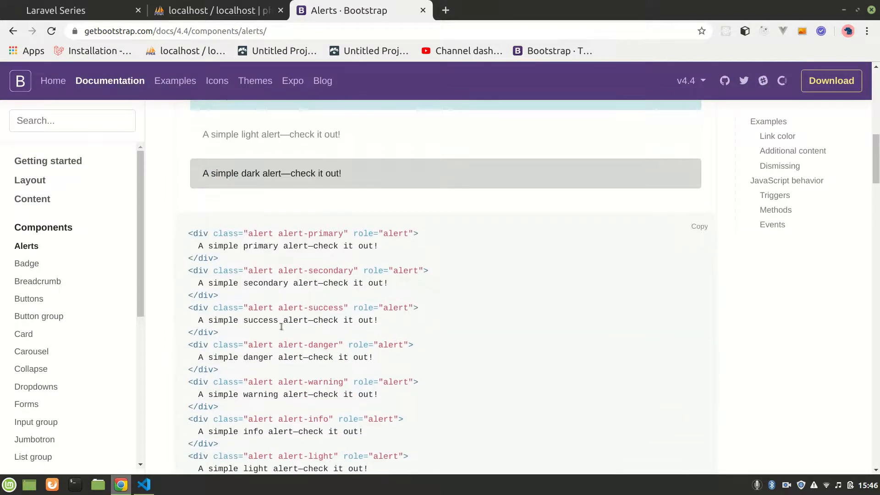
{"action": "left_click_drag", "start_coordinate": [200, 357], "coordinate": [218, 370]}
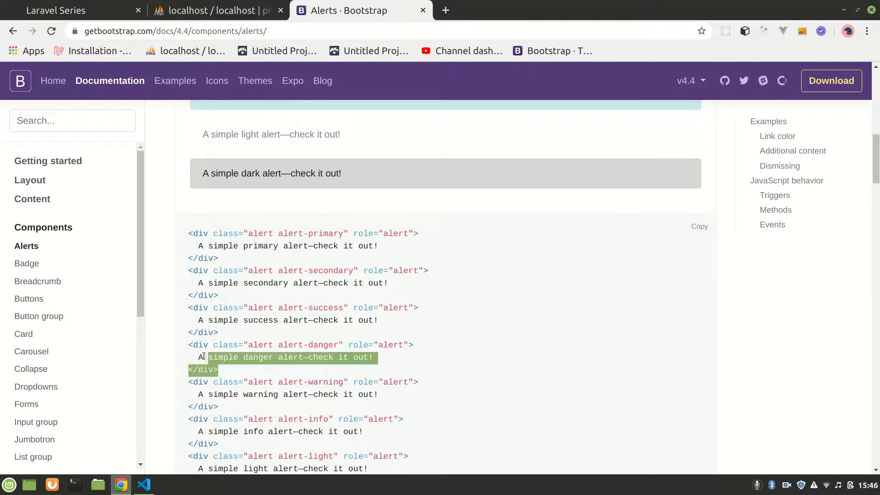
{"action": "left_click", "coordinate": [187, 348]}
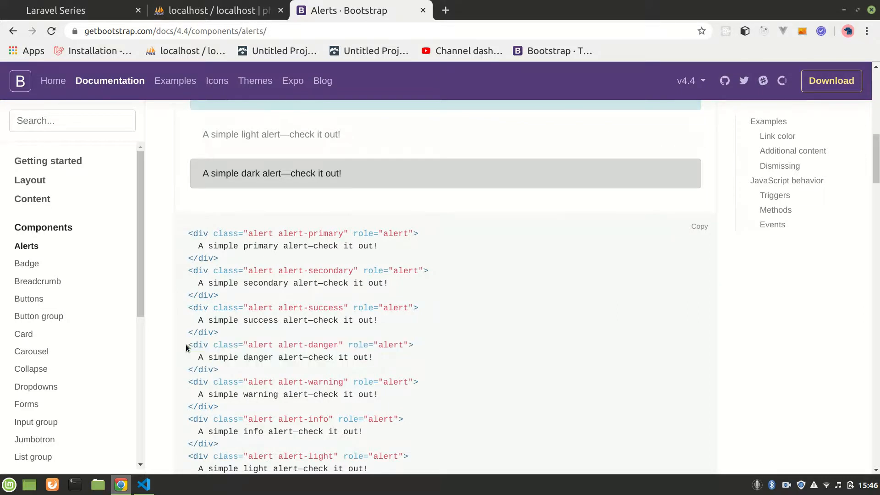
{"action": "left_click", "coordinate": [143, 484]}
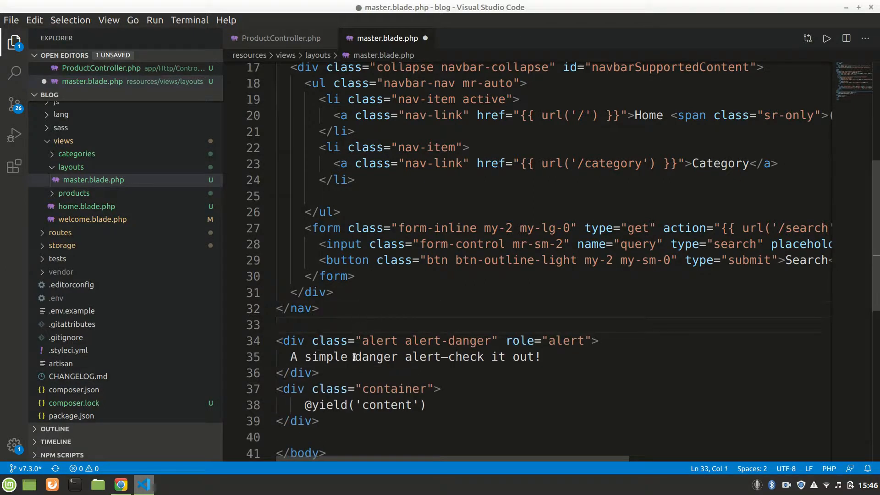
{"action": "key", "text": "Enter"}
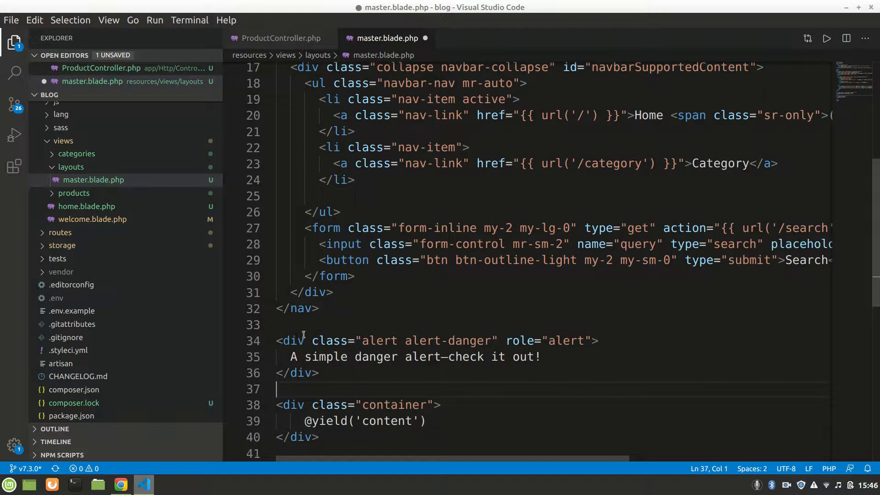
{"action": "mouse_move", "coordinate": [317, 330]}
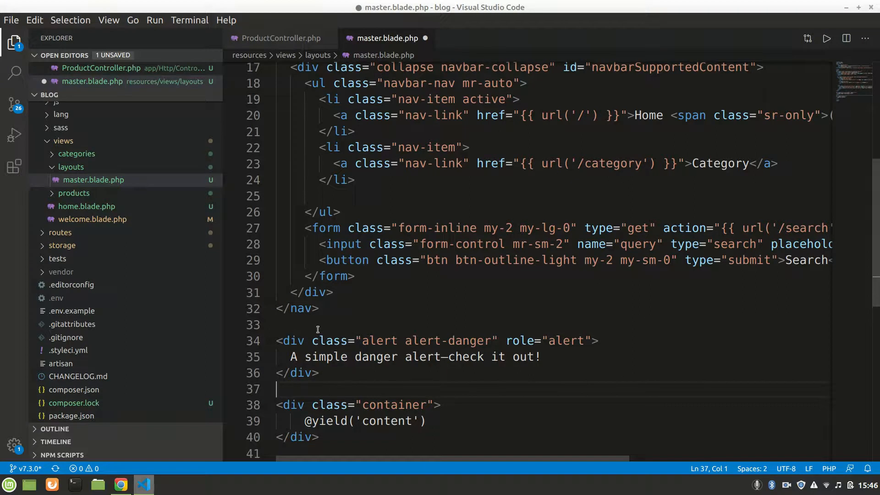
{"action": "type", "text": "@"}
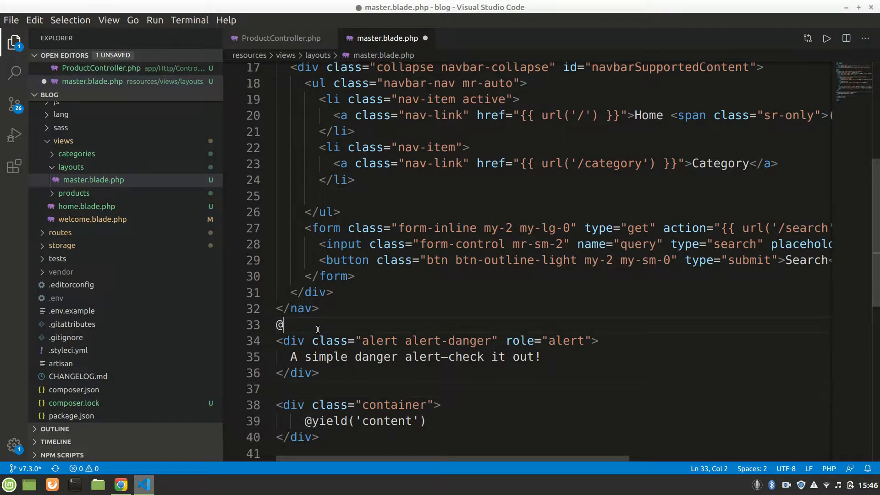
{"action": "type", "text": "if()"}
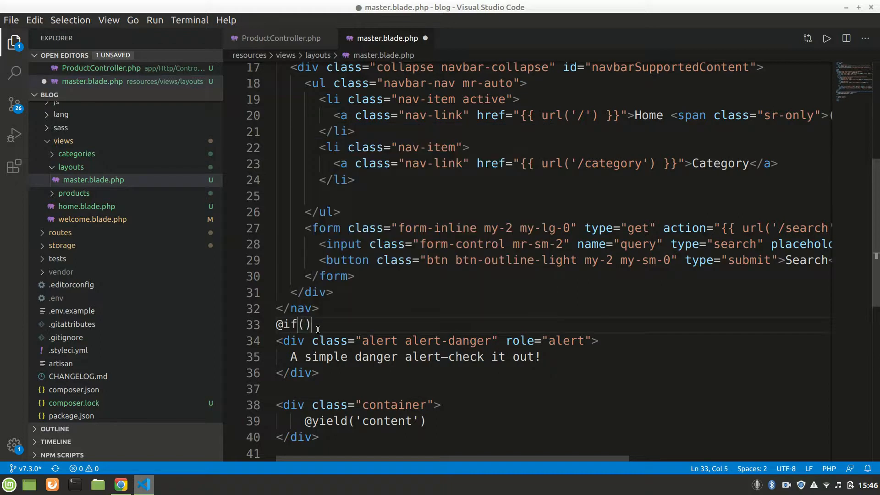
{"action": "type", "text": "$"}
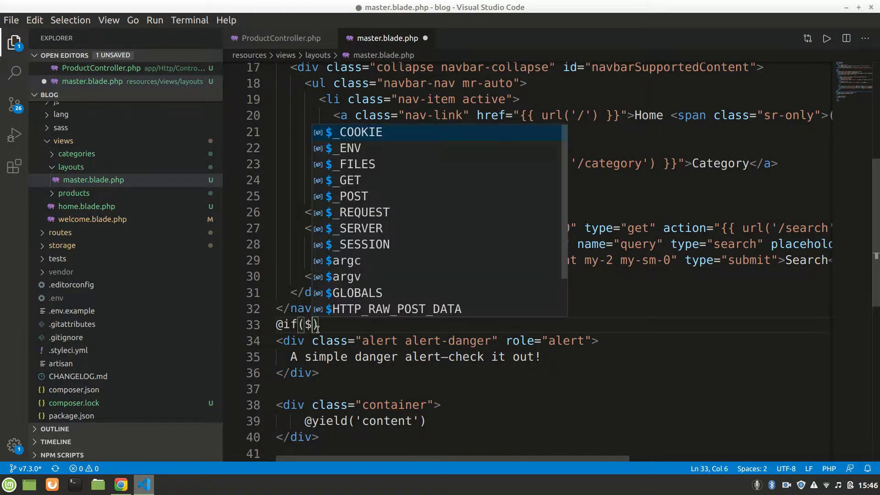
{"action": "type", "text": "erroe"}
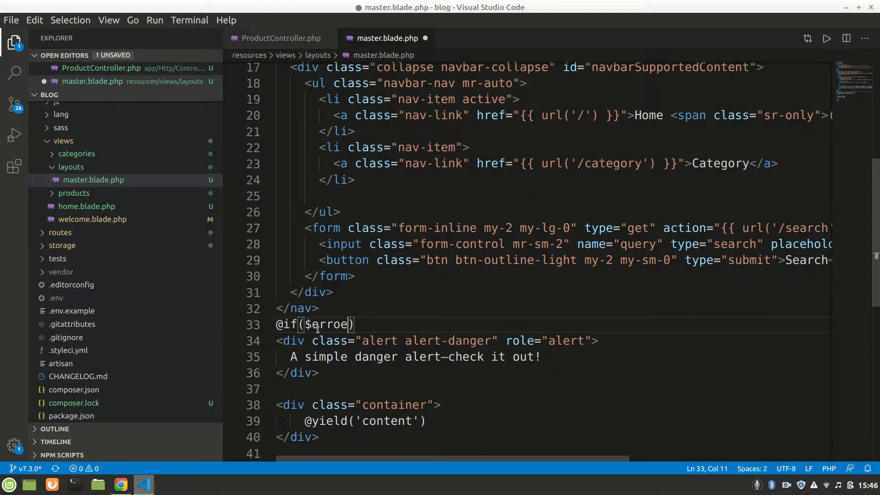
{"action": "type", "text": "s"}
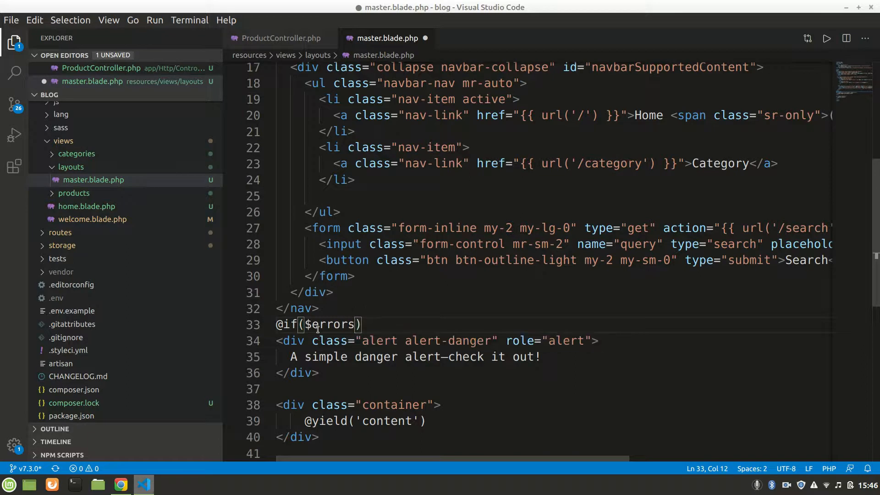
{"action": "type", "text": "->any"}
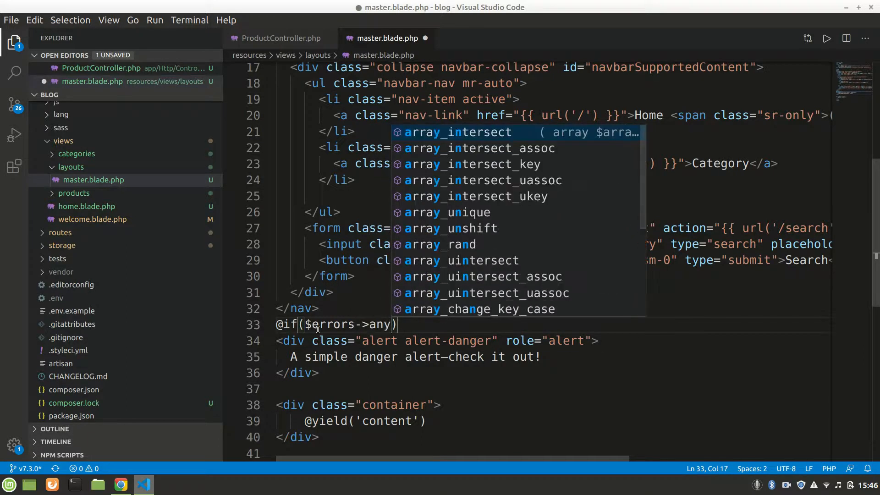
{"action": "type", "text": "()"}
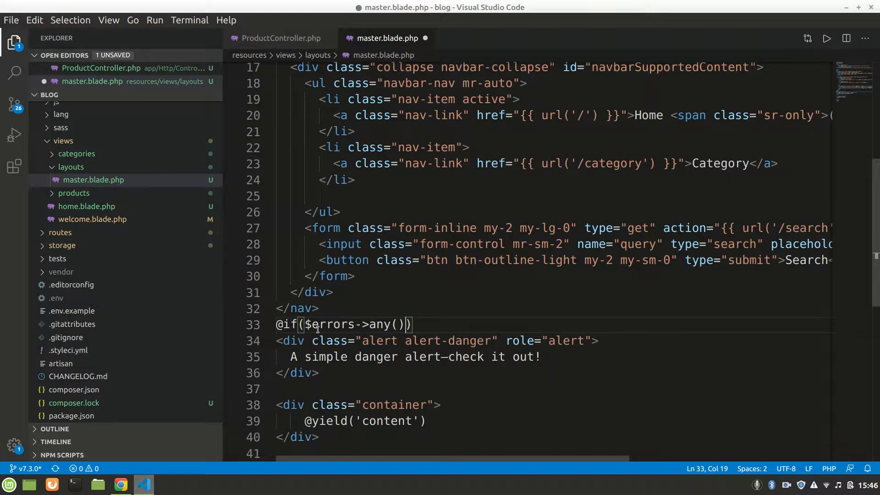
{"action": "key", "text": "Enter"}
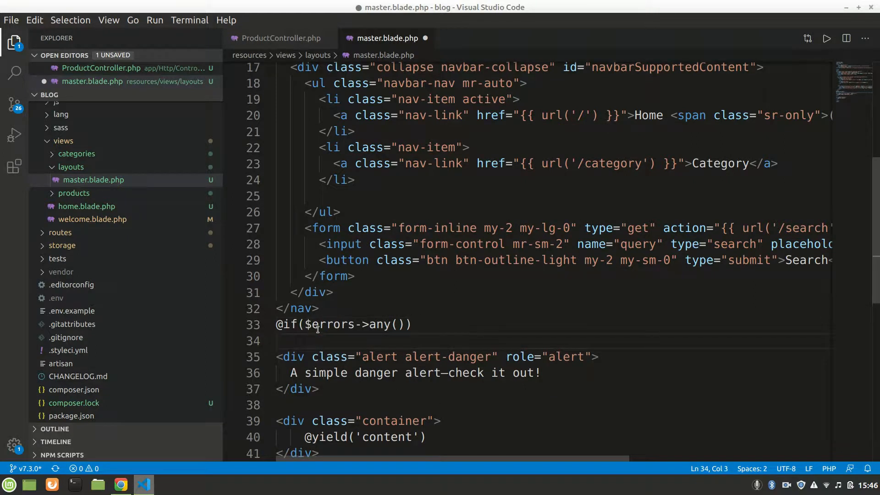
{"action": "type", "text": "@fore"}
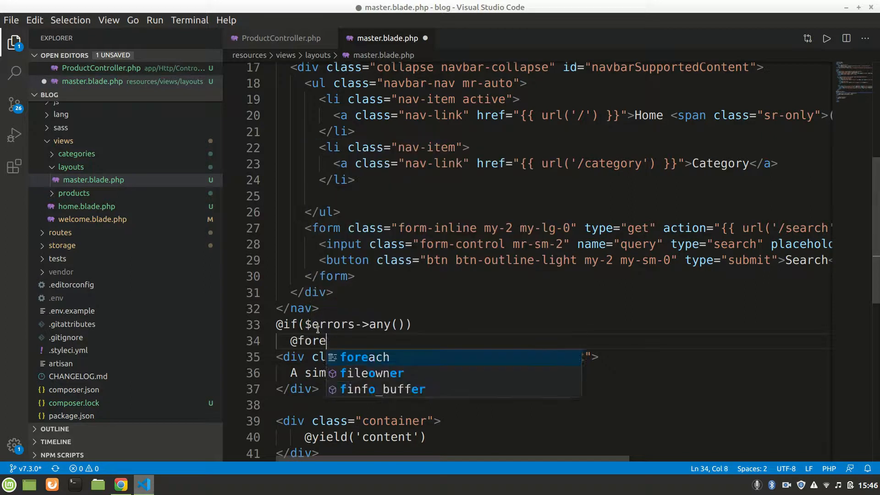
{"action": "key", "text": "Tab"}
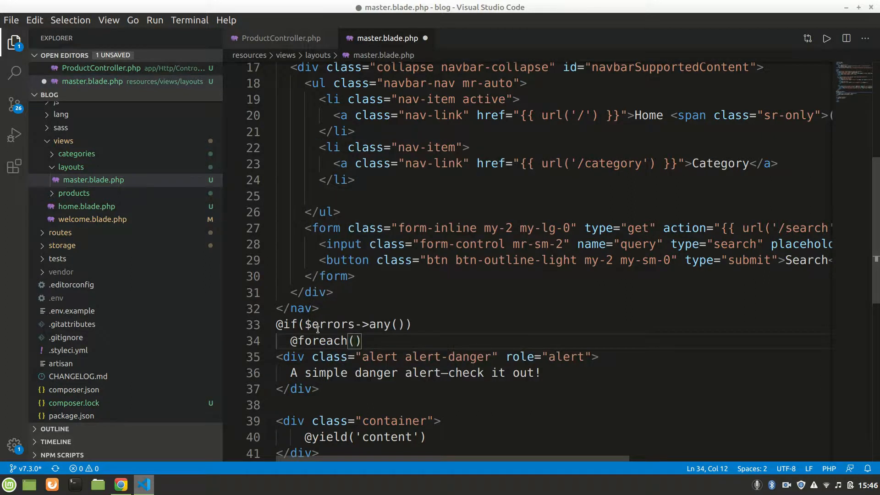
{"action": "type", "text": "$errors->a"}
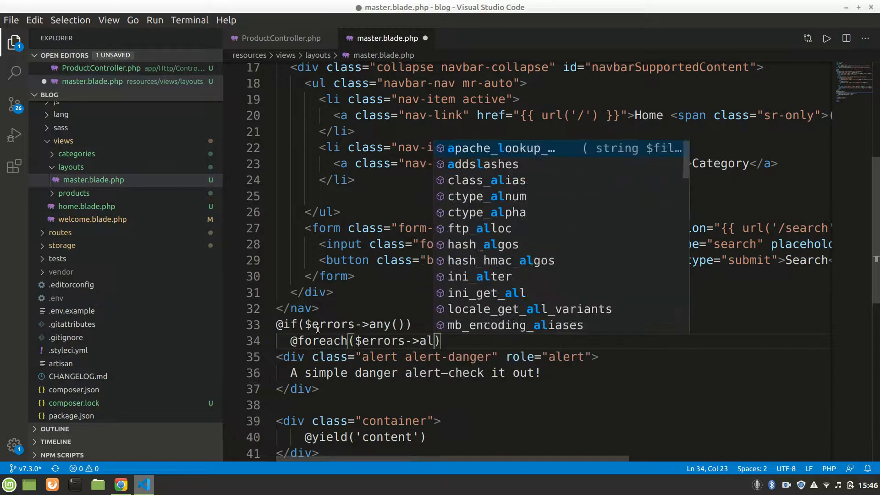
{"action": "type", "text": "l()"}
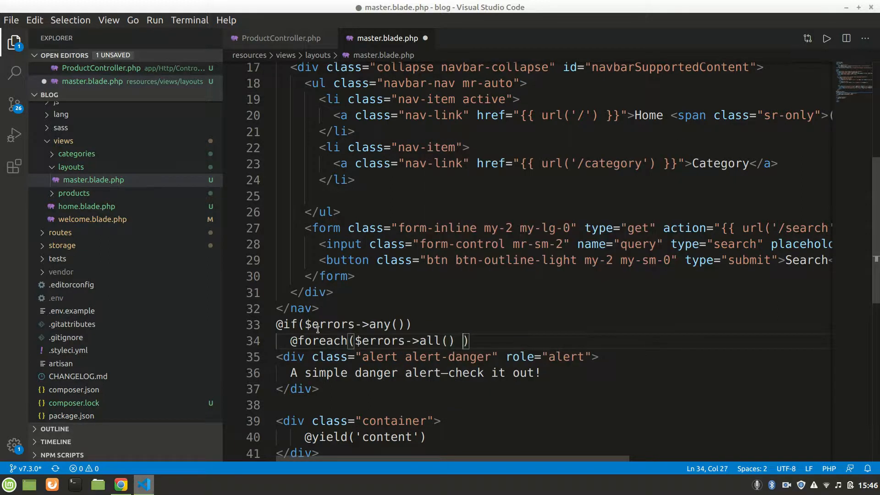
{"action": "type", "text": "as"}
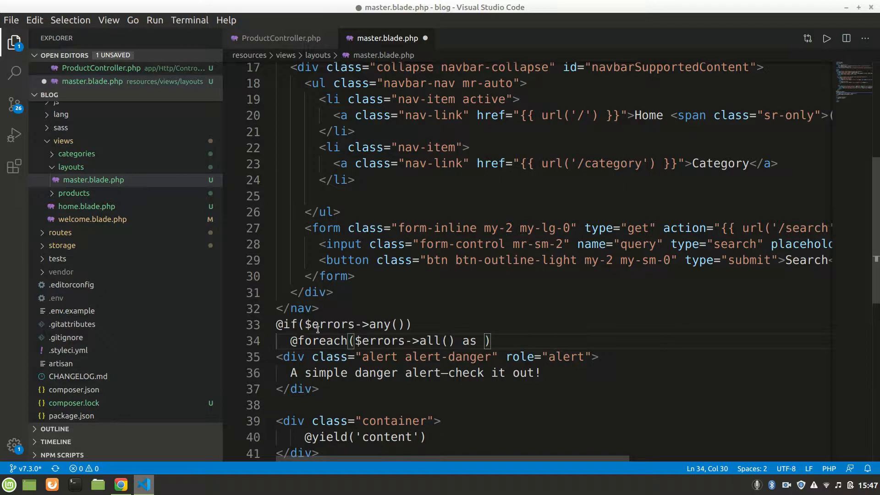
{"action": "type", "text": "$error"}
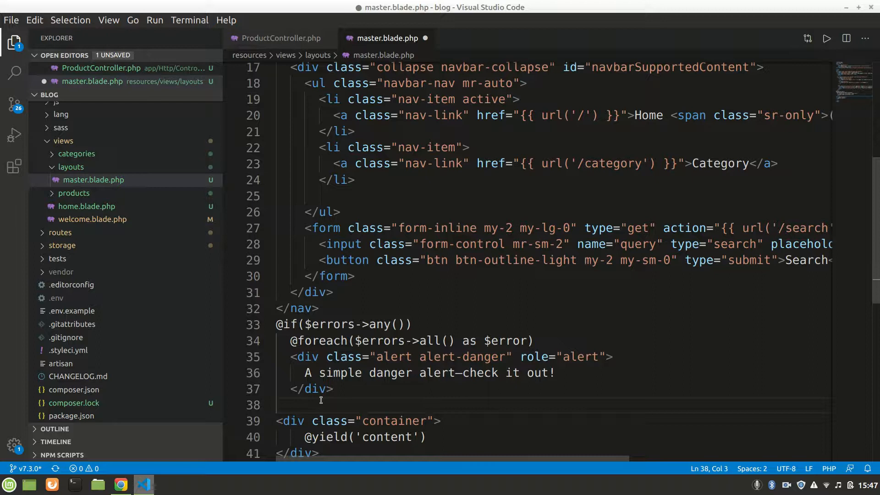
{"action": "type", "text": "@en"}
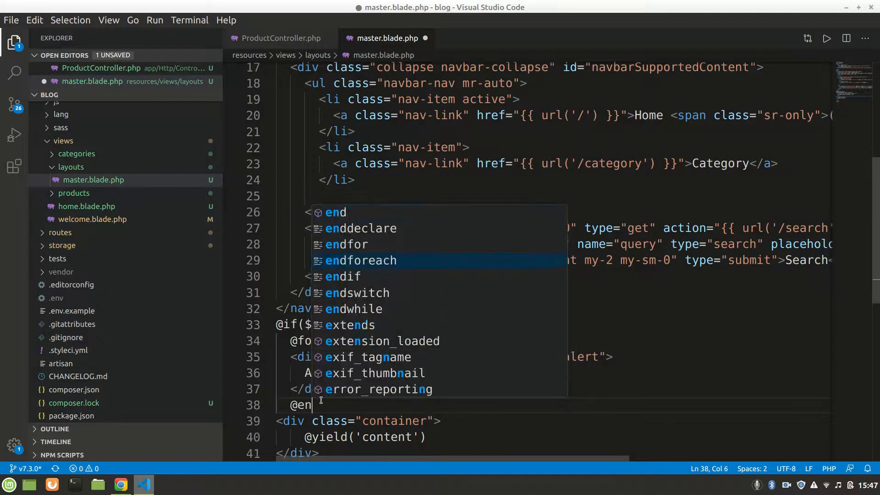
{"action": "type", "text": "dfore"}
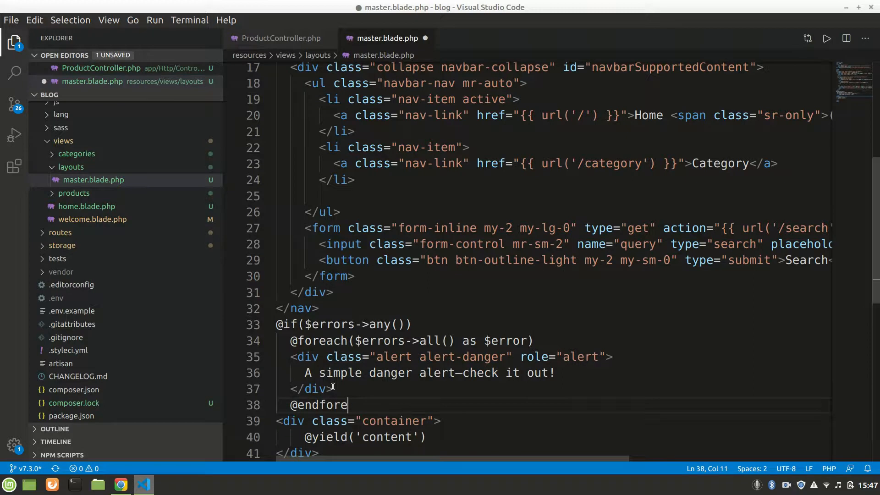
{"action": "type", "text": "ach"}
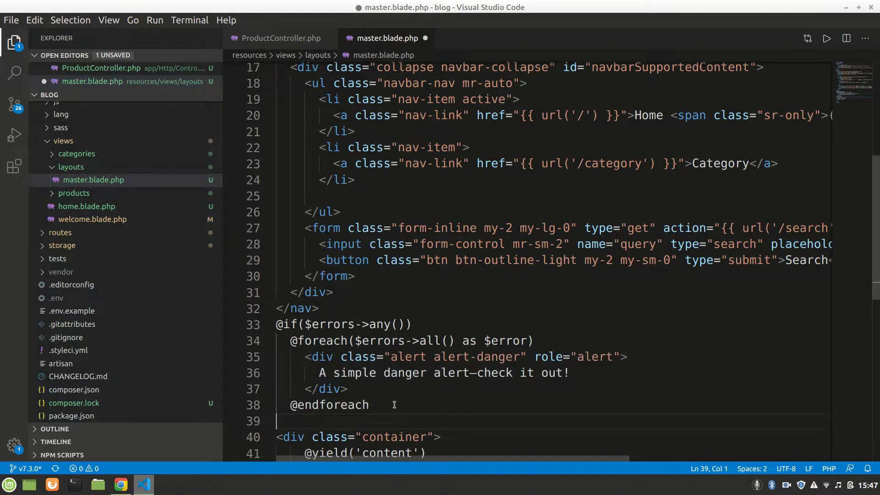
{"action": "type", "text": "@en"}
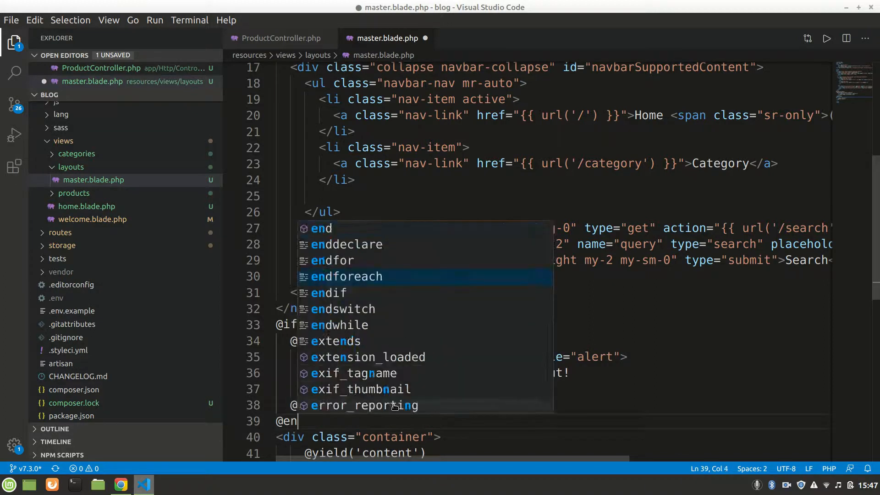
{"action": "type", "text": "dif"}
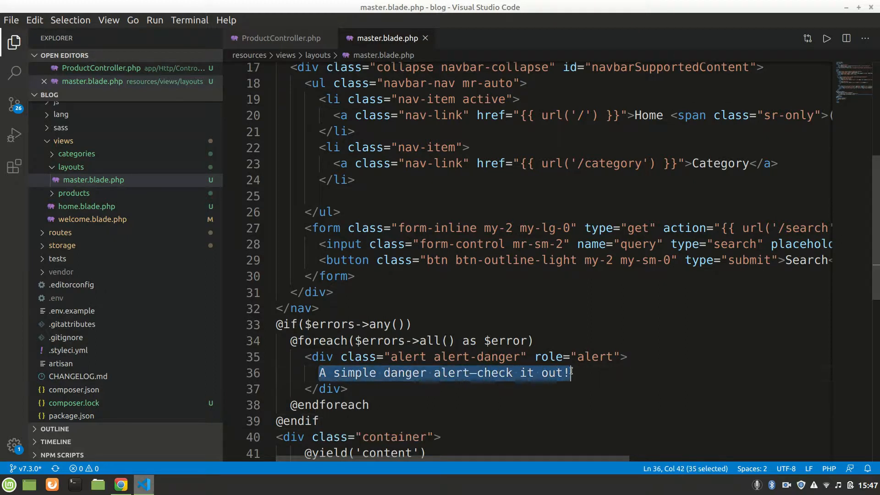
{"action": "type", "text": "{{}}}}"}
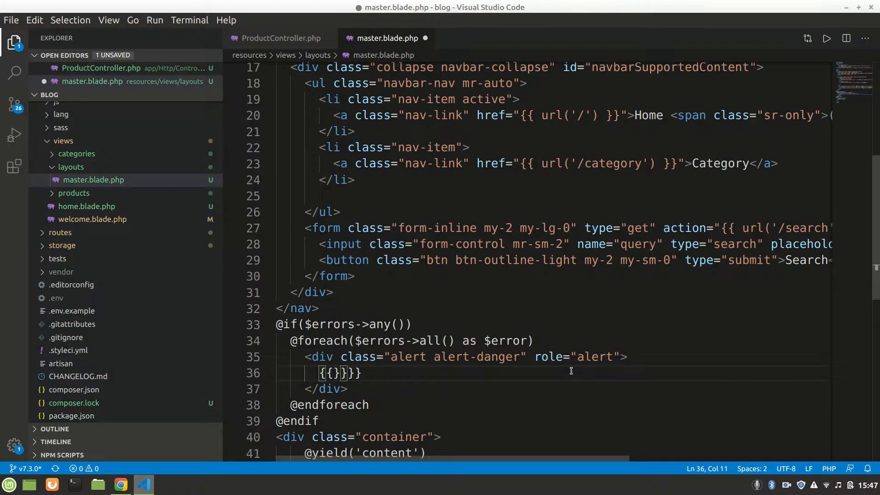
{"action": "key", "text": "BackSpace"}
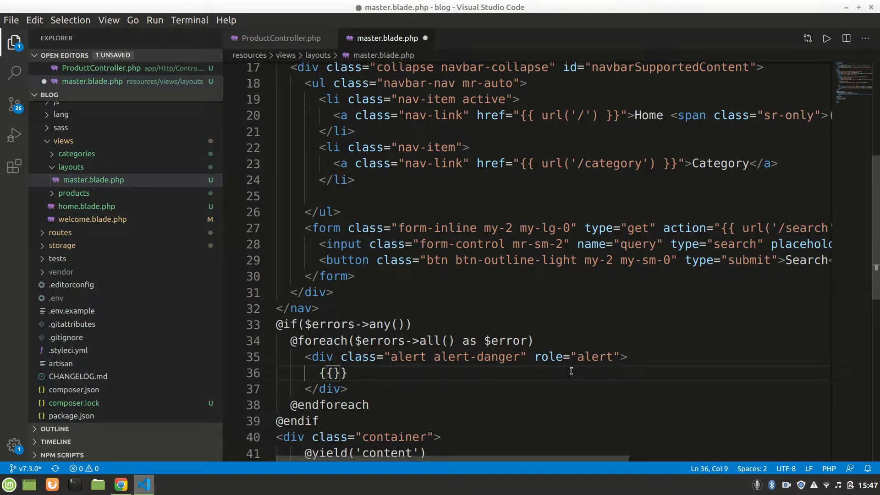
{"action": "type", "text": "$error"}
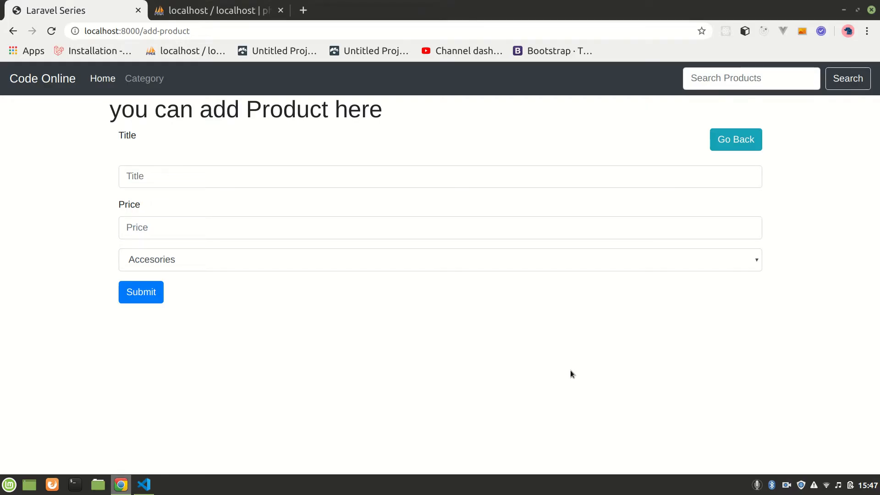
Submit title 'ww' with price 54, then submit the empty form.
{"action": "left_click", "coordinate": [336, 171]}
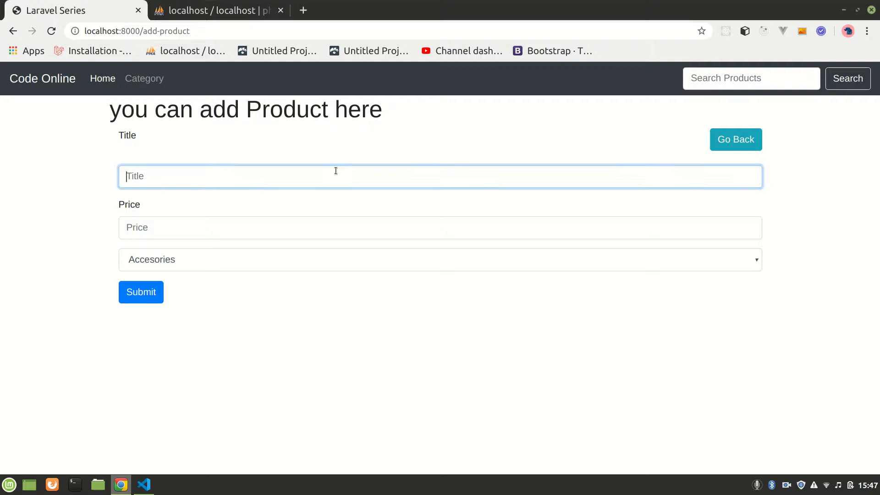
{"action": "type", "text": "ww"}
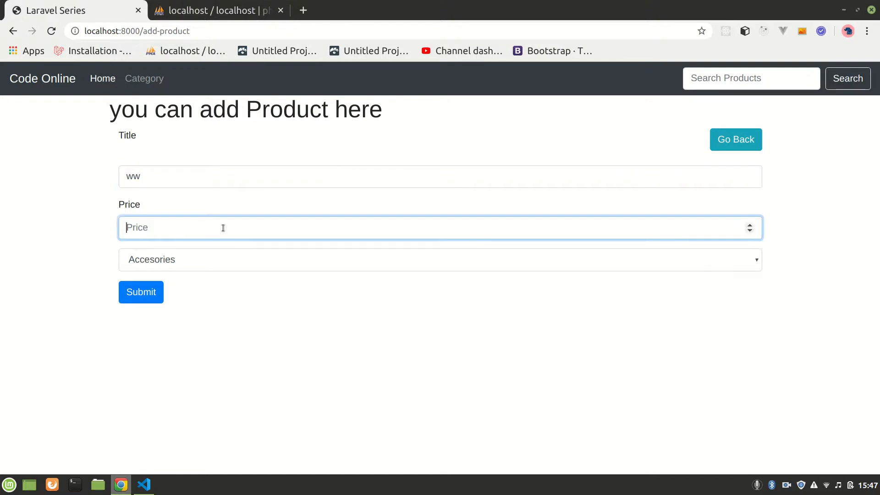
{"action": "type", "text": "5444"}
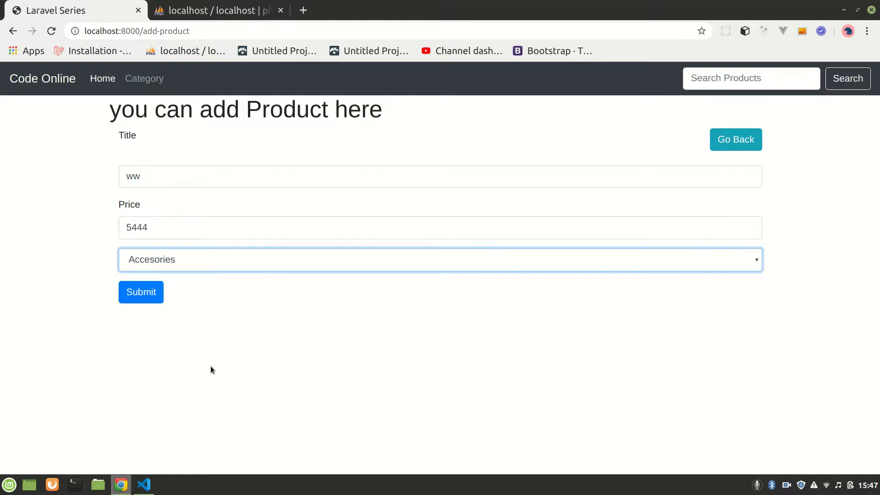
{"action": "left_click", "coordinate": [141, 292]}
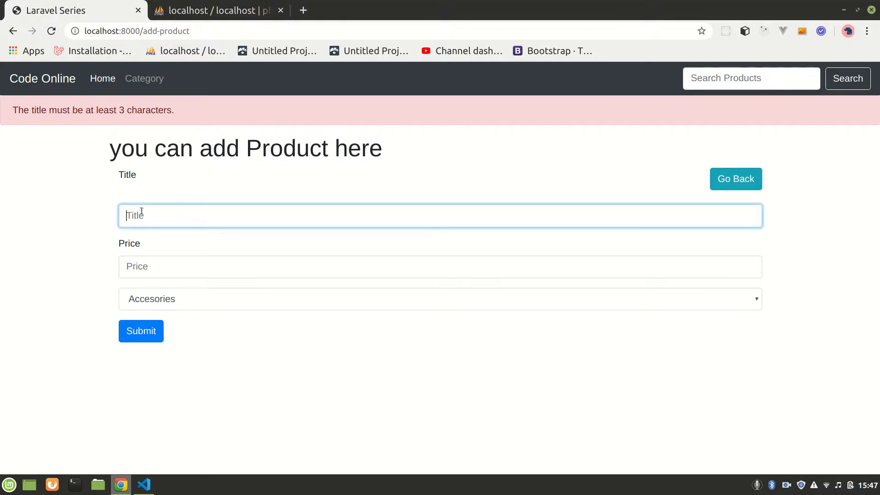
{"action": "left_click", "coordinate": [140, 331]}
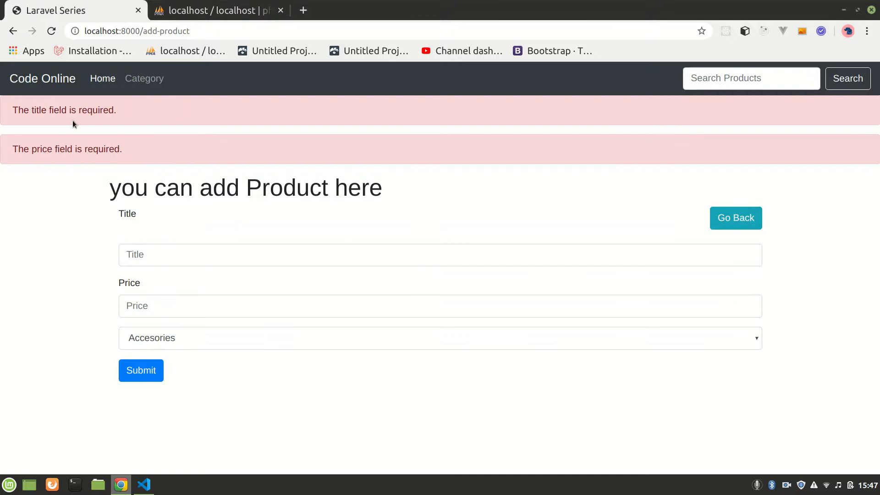
{"action": "mouse_move", "coordinate": [193, 152]}
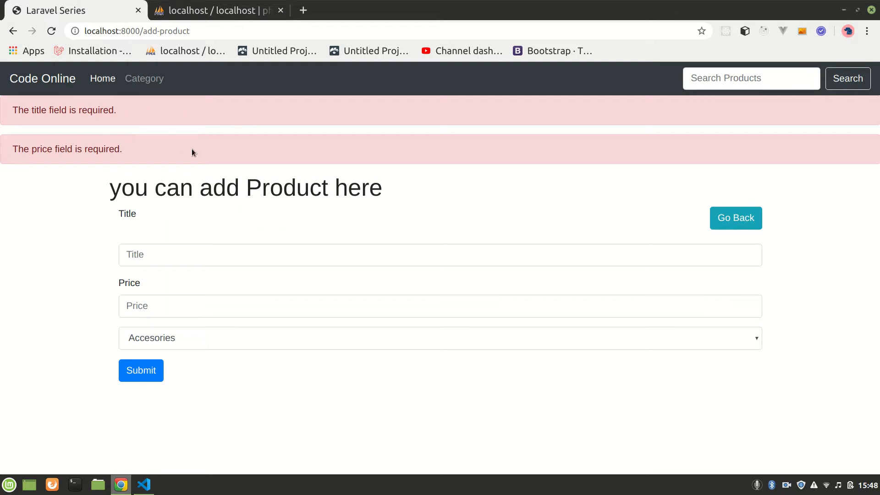
{"action": "mouse_move", "coordinate": [236, 131]}
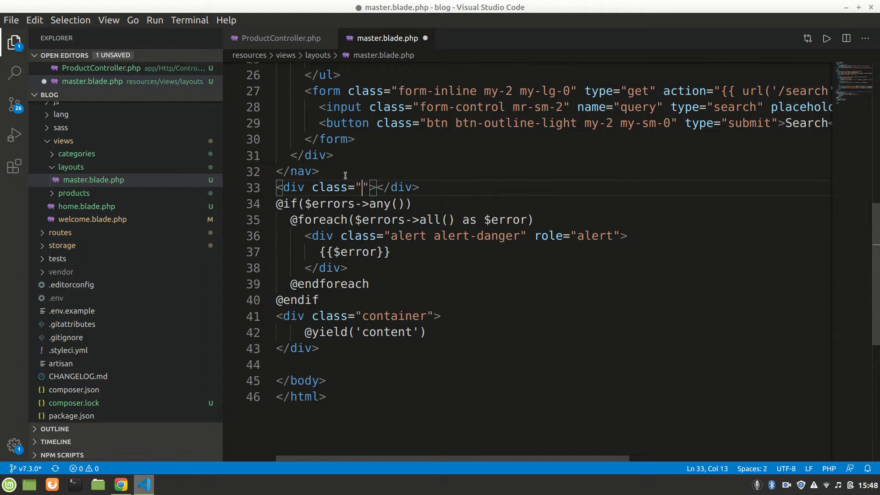
Move the error alerts into their own container div with class mt-2.
{"action": "type", "text": "conta"}
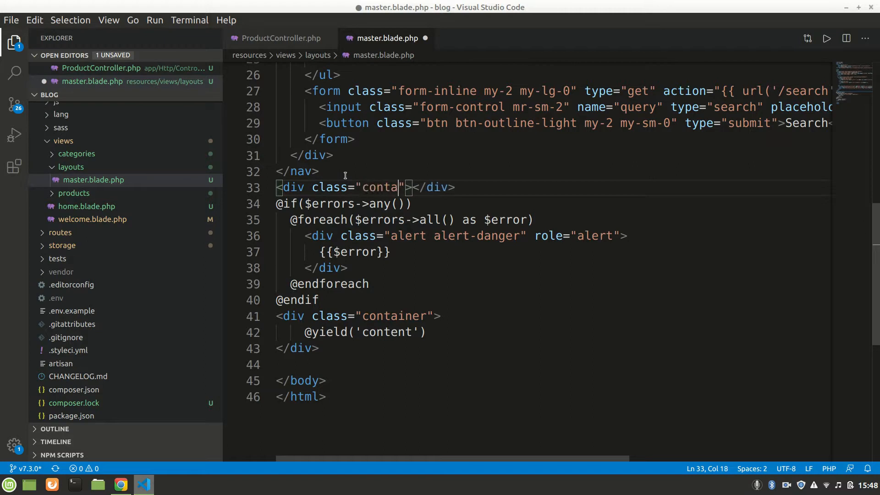
{"action": "type", "text": "iner"}
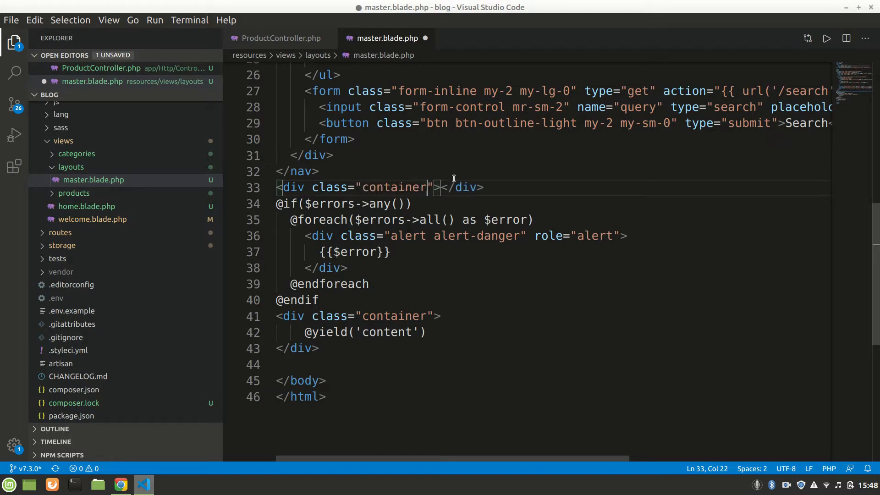
{"action": "left_click_drag", "start_coordinate": [443, 187], "coordinate": [484, 187]}
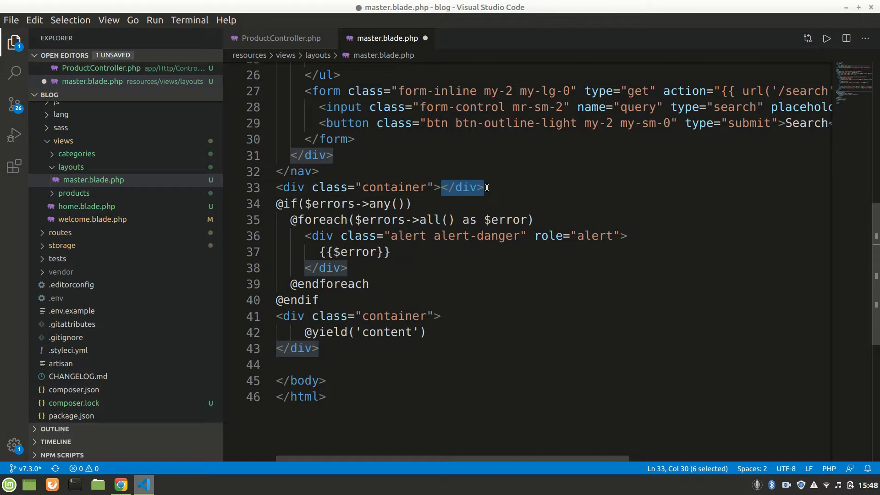
{"action": "left_click", "coordinate": [322, 299]}
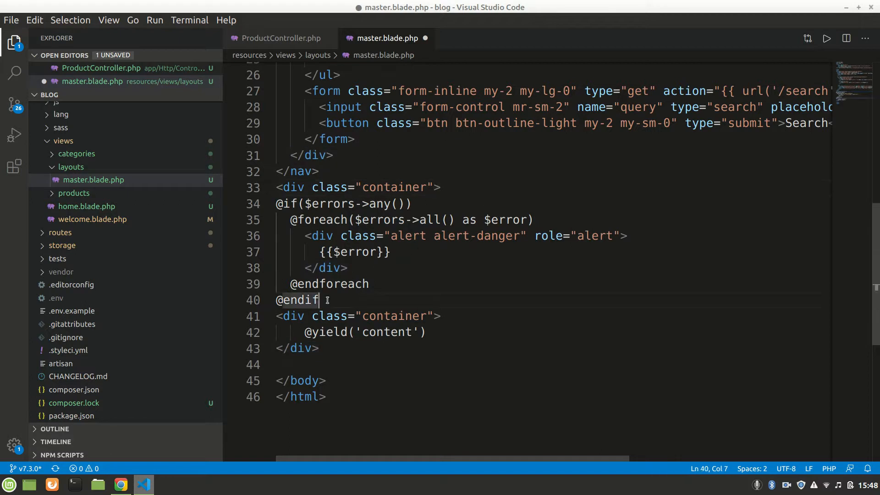
{"action": "left_click", "coordinate": [121, 485]}
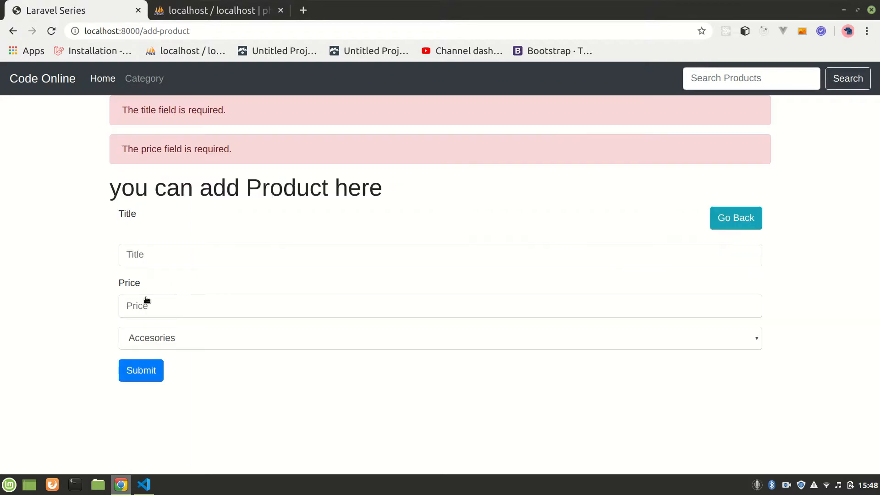
{"action": "left_click", "coordinate": [143, 485]}
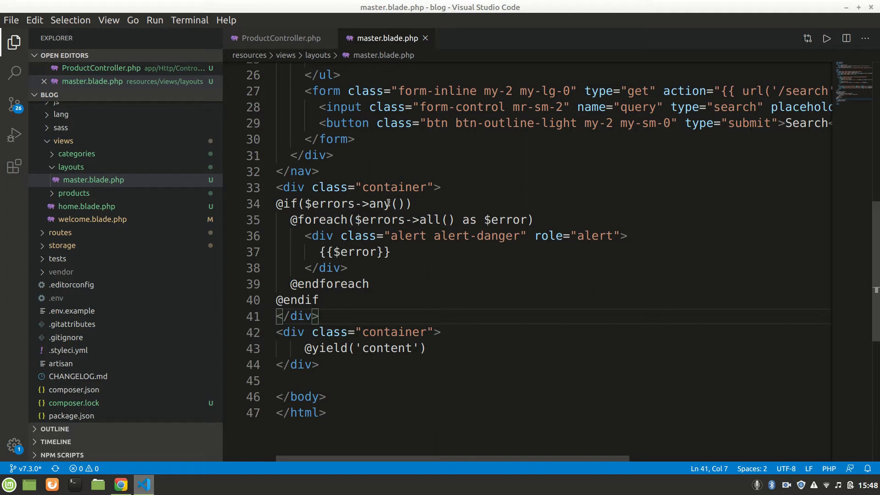
{"action": "type", "text": "m"}
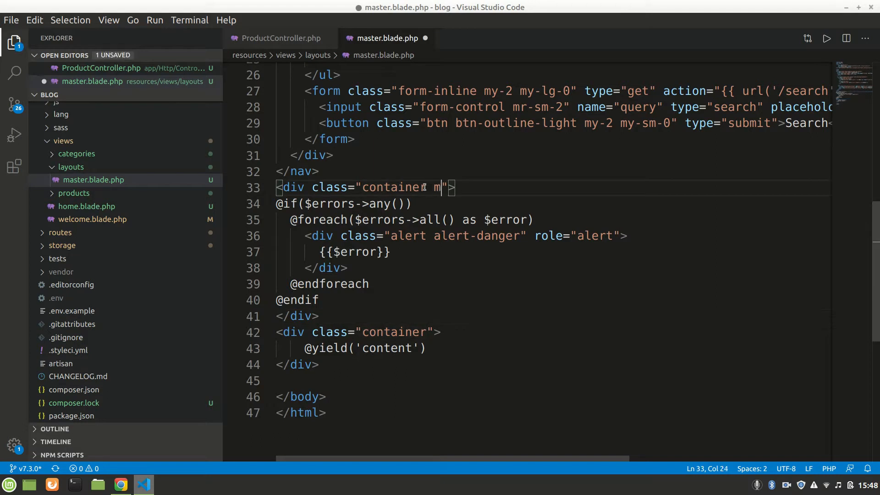
{"action": "type", "text": "t-2"}
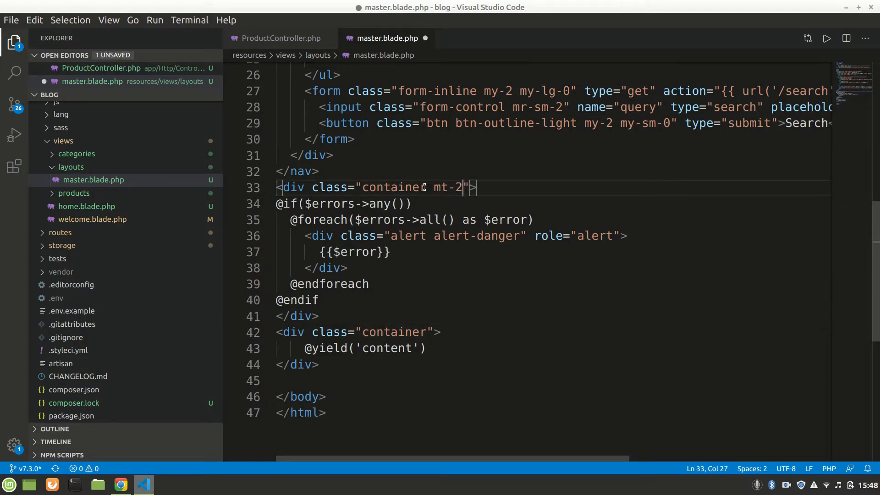
{"action": "left_click", "coordinate": [121, 485]}
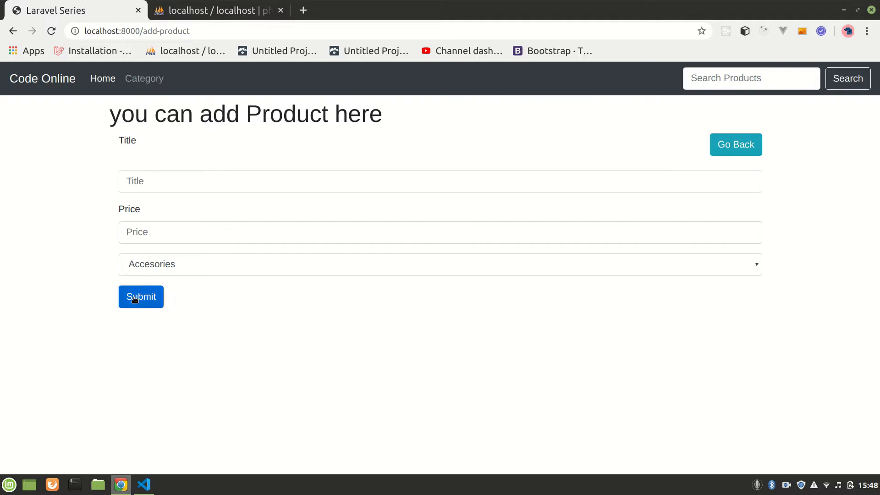
Submit the empty form, then submit title 'TV' with price 500.
{"action": "left_click", "coordinate": [141, 297]}
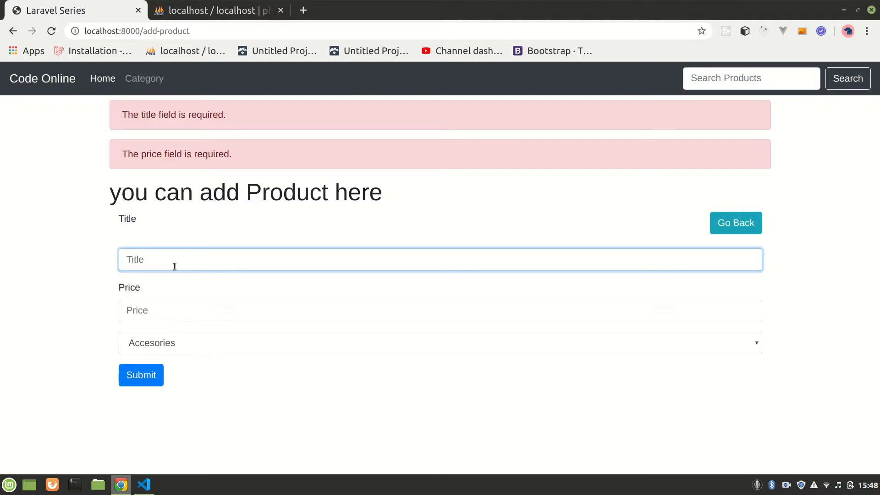
{"action": "type", "text": "t"}
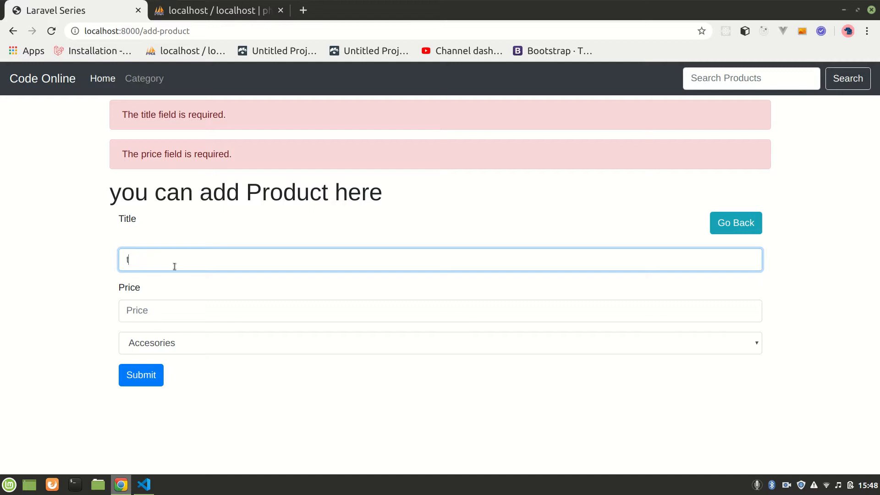
{"action": "type", "text": "TV"}
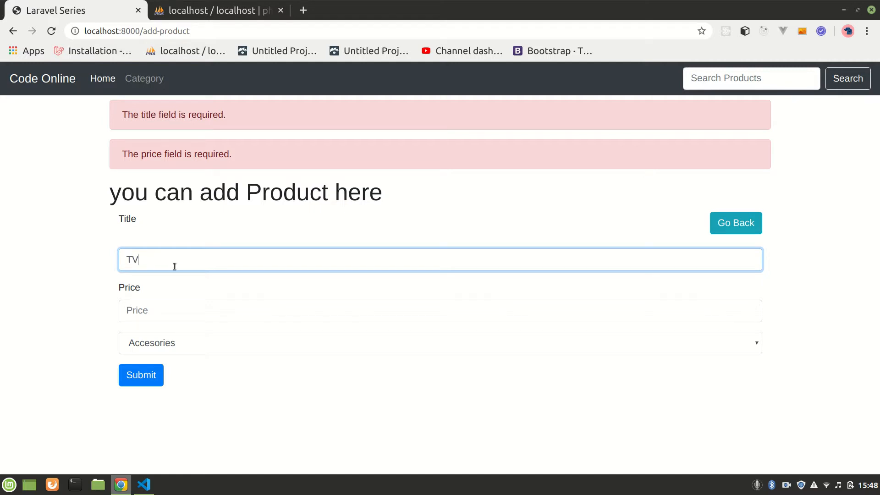
{"action": "type", "text": "5000"}
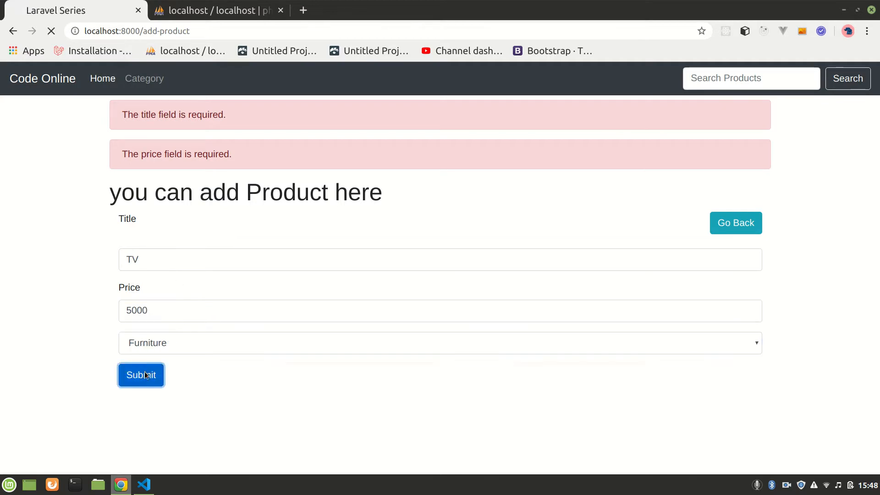
{"action": "left_click", "coordinate": [141, 375]}
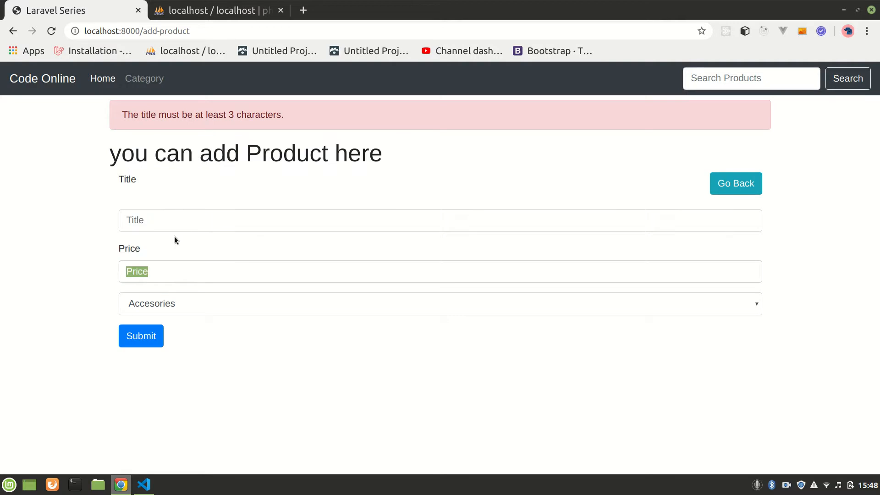
Submit a valid product titled 'Telivision' priced 5000.
{"action": "left_click", "coordinate": [439, 235]}
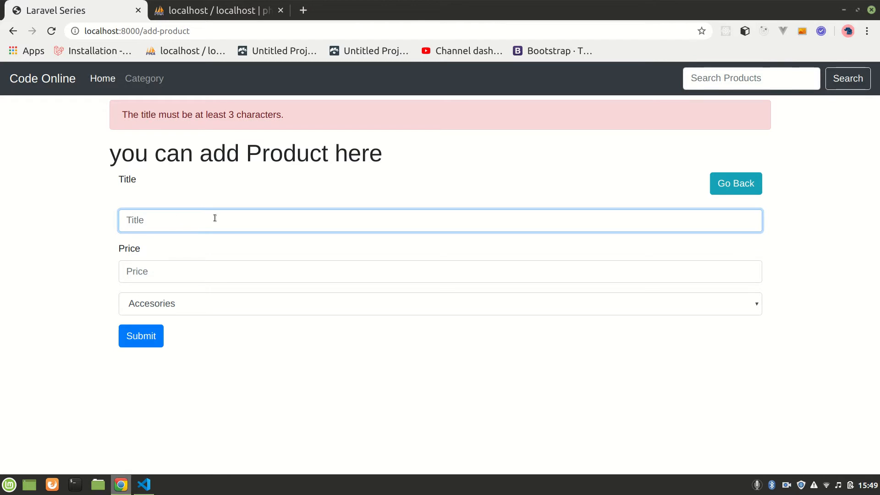
{"action": "type", "text": "T"}
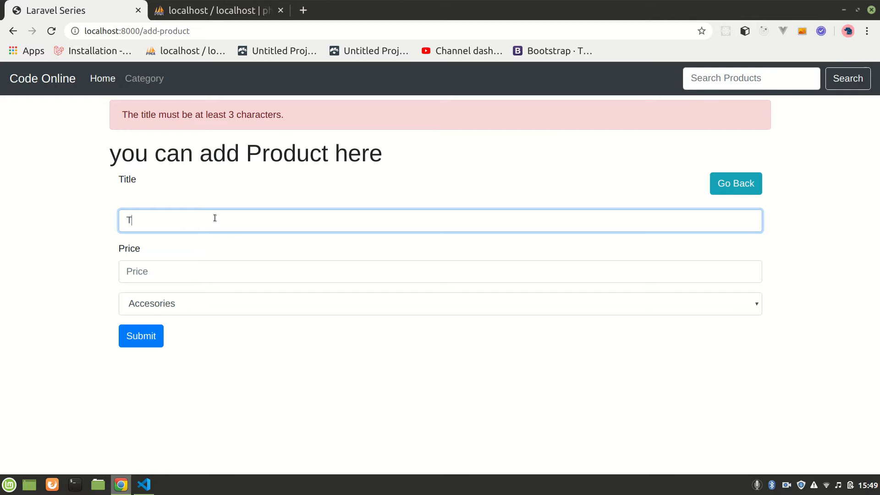
{"action": "type", "text": "elivision"}
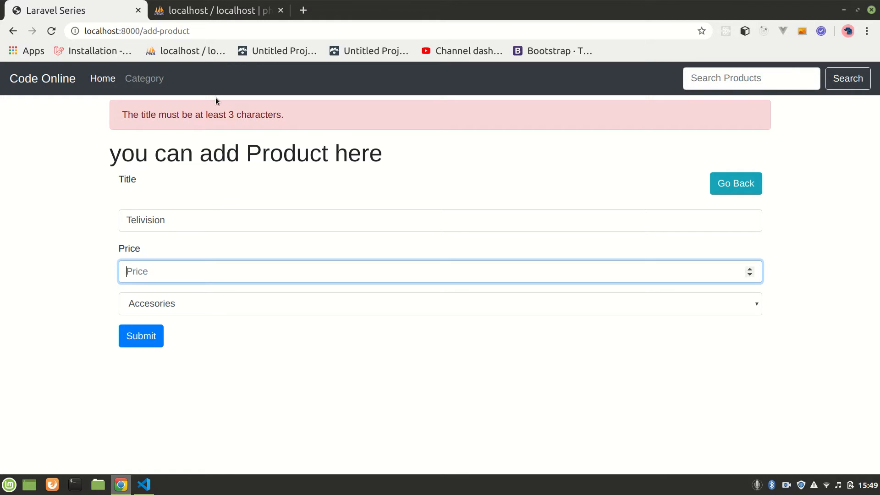
{"action": "type", "text": "5000"}
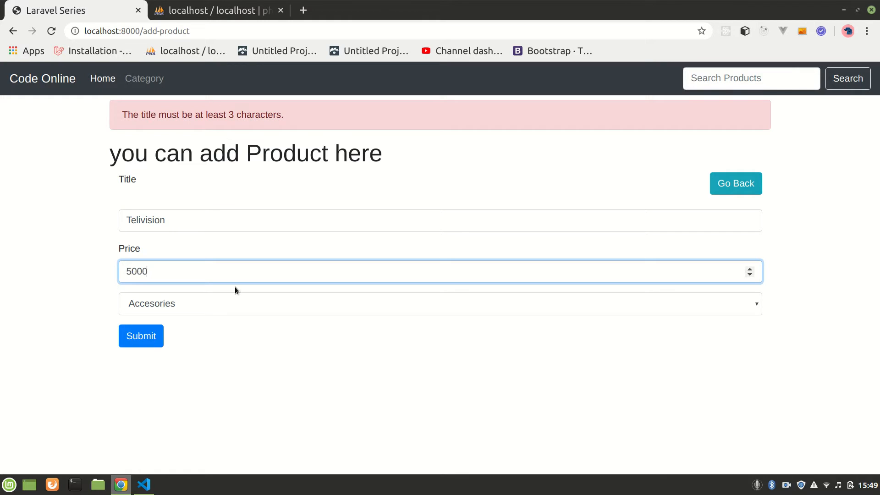
{"action": "left_click", "coordinate": [141, 336]}
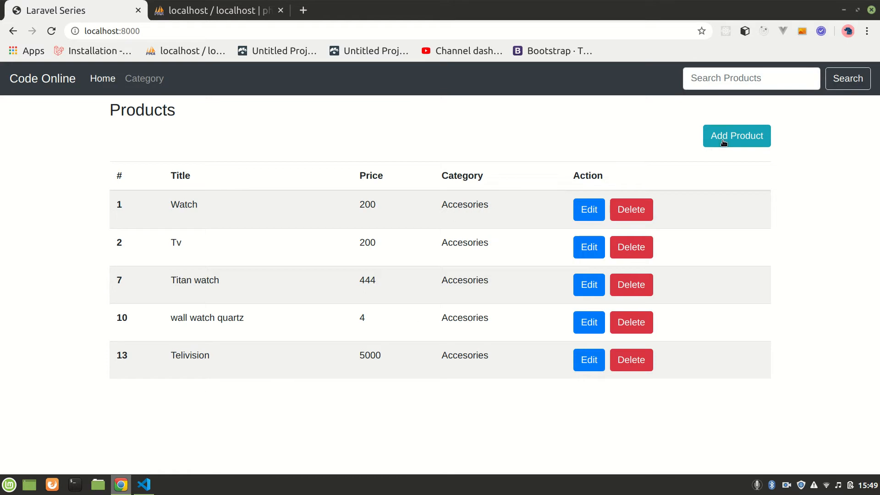
{"action": "mouse_move", "coordinate": [508, 156]}
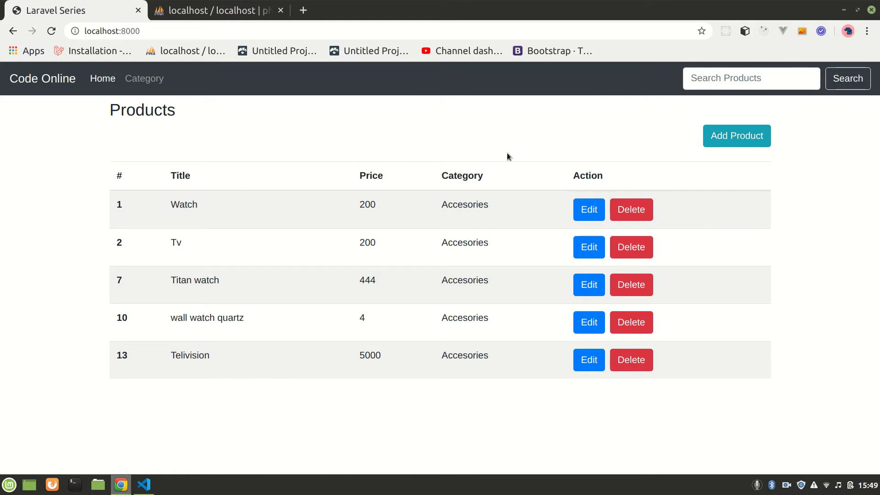
{"action": "mouse_move", "coordinate": [589, 172]}
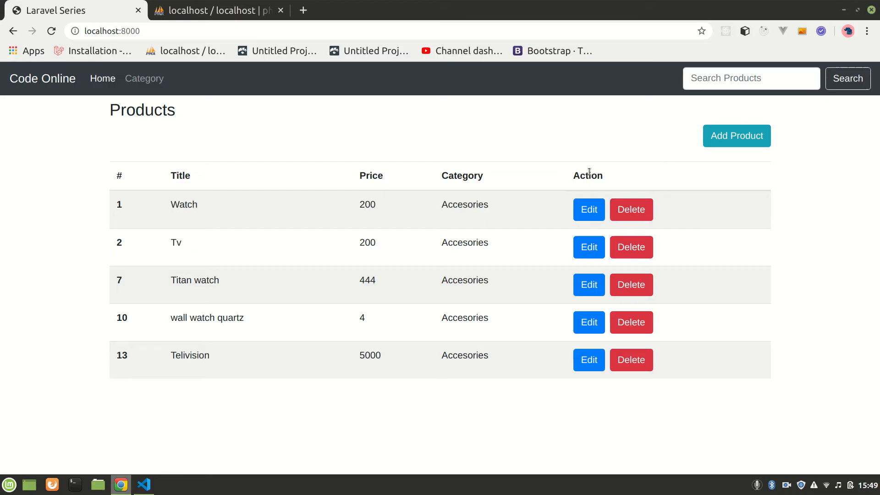
{"action": "mouse_move", "coordinate": [550, 294]}
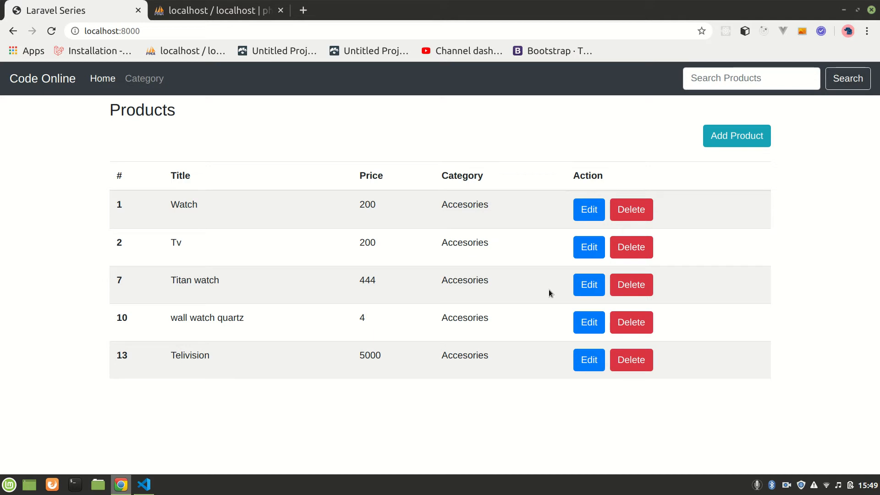
{"action": "left_click", "coordinate": [737, 136]}
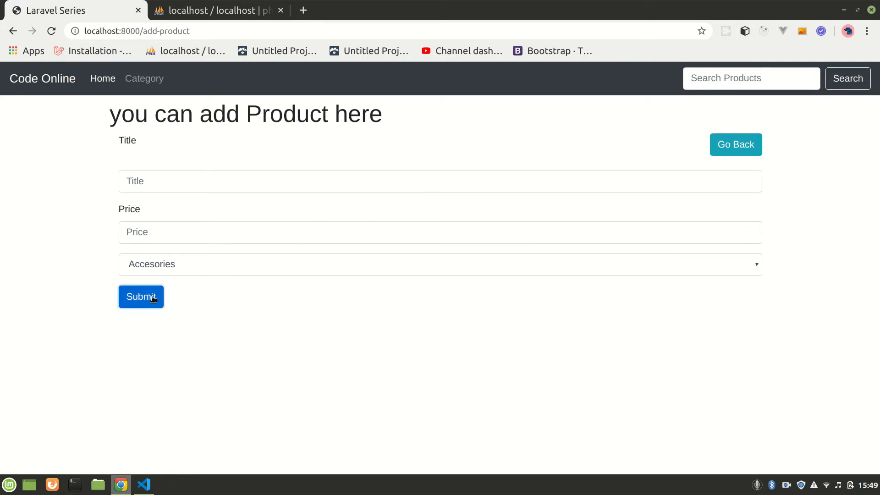
{"action": "left_click", "coordinate": [141, 296]}
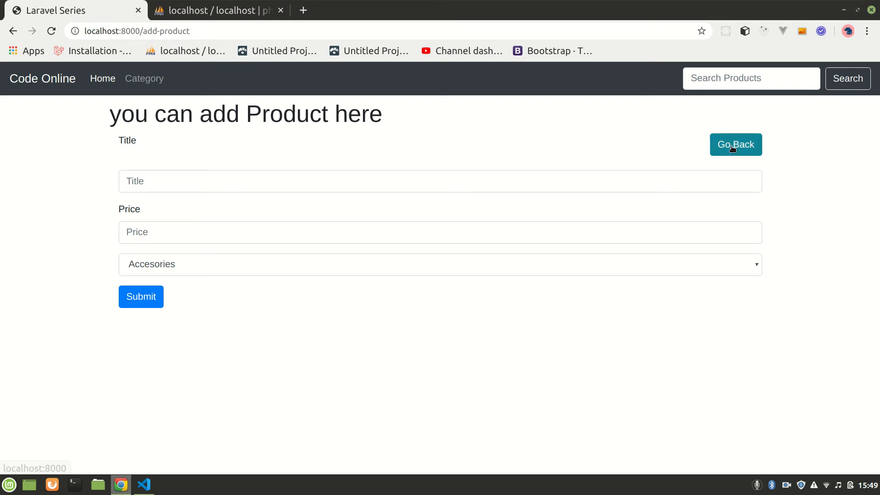
{"action": "mouse_move", "coordinate": [721, 128]}
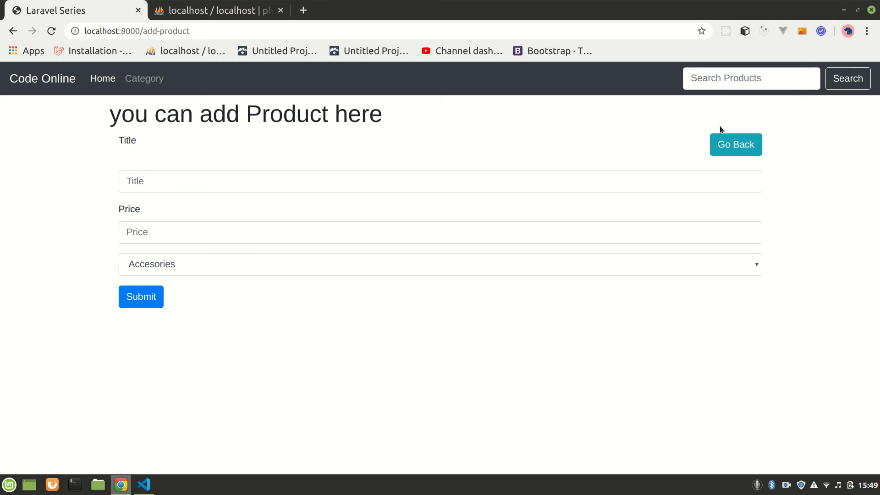
{"action": "left_click", "coordinate": [736, 144]}
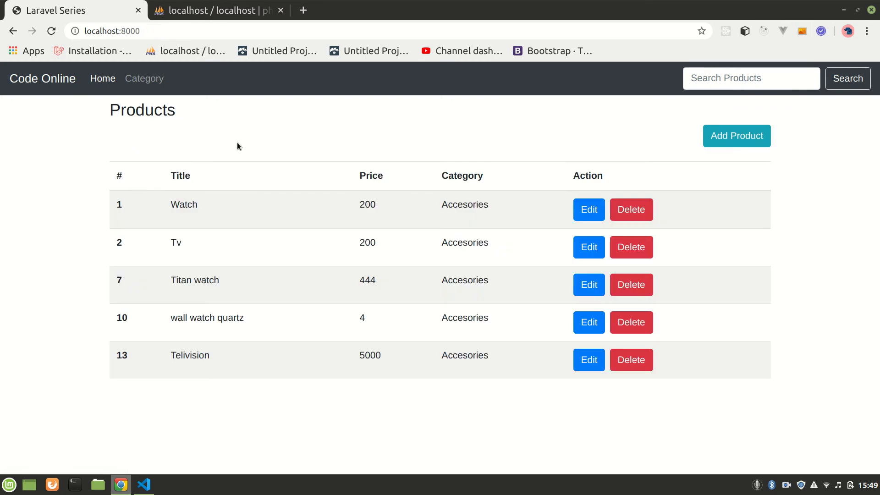
{"action": "mouse_move", "coordinate": [377, 147]}
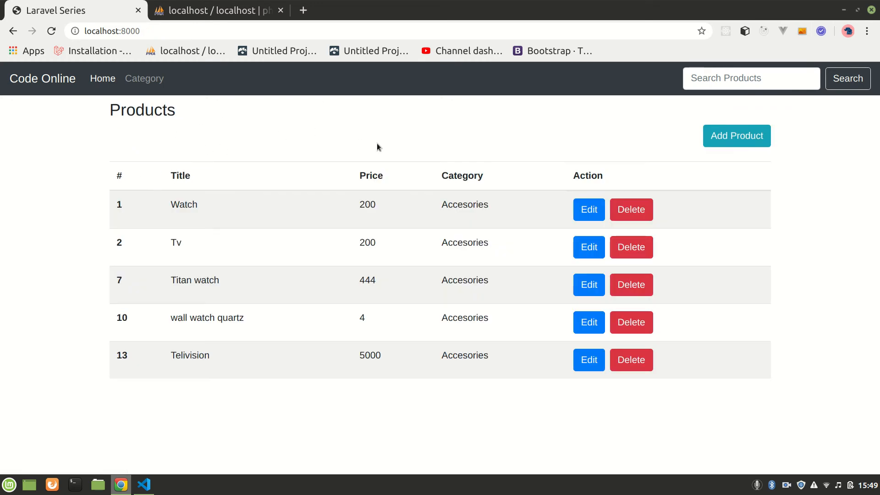
{"action": "mouse_move", "coordinate": [429, 125]}
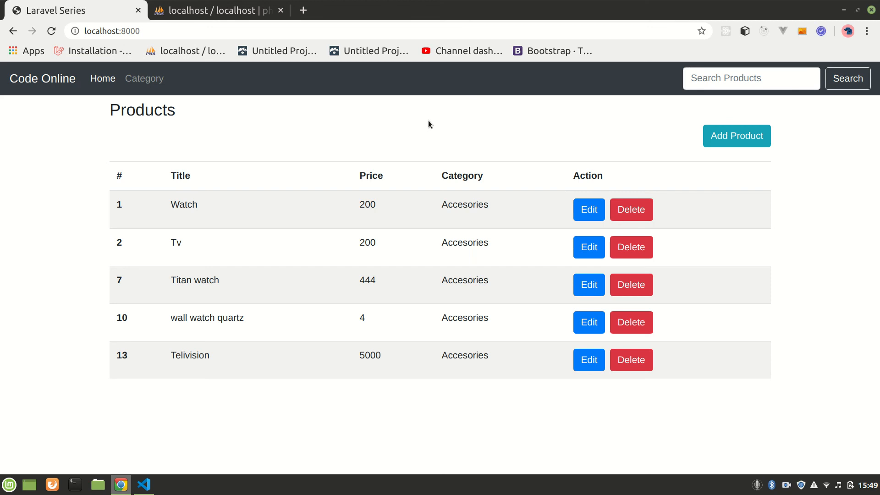